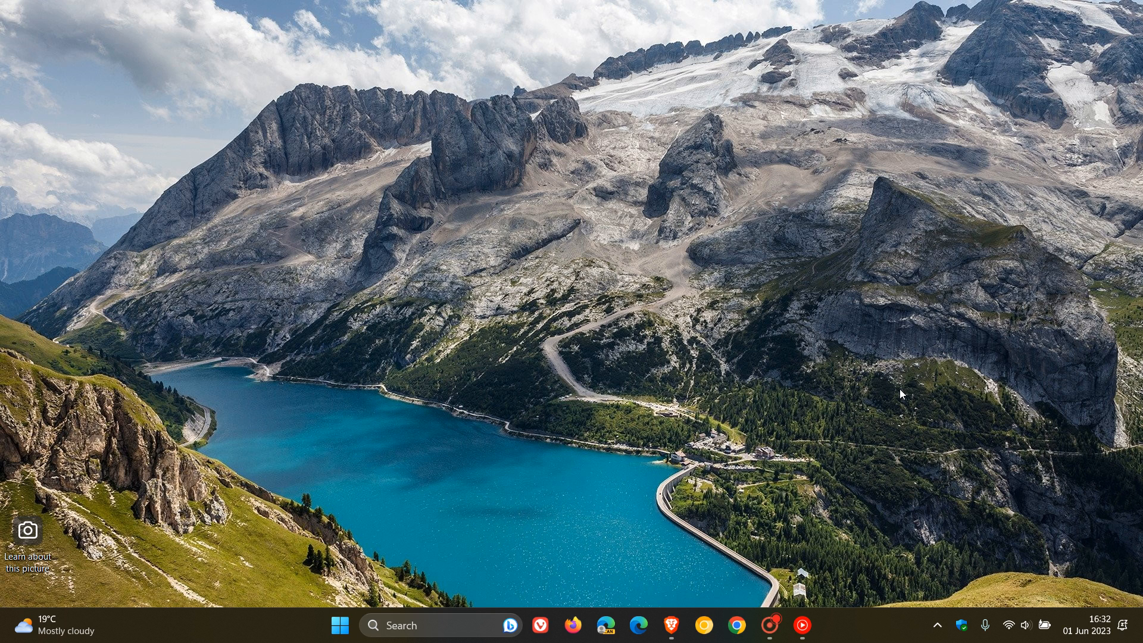
{"action": "mouse_move", "coordinate": [880, 192]}
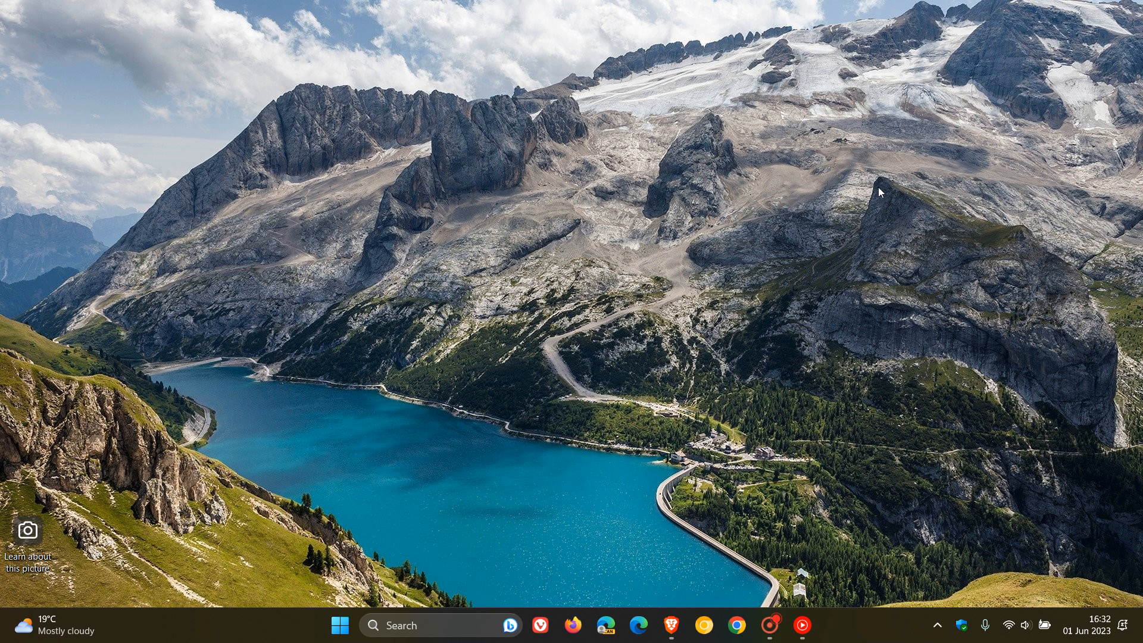
{"action": "mouse_move", "coordinate": [834, 246]}
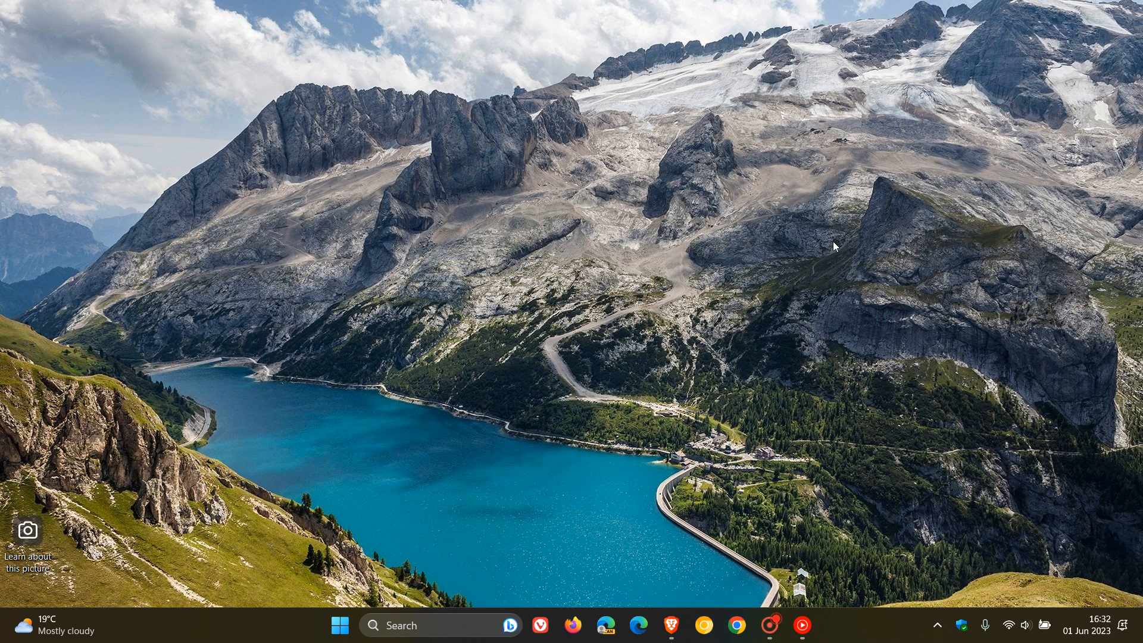
{"action": "mouse_move", "coordinate": [674, 148]}
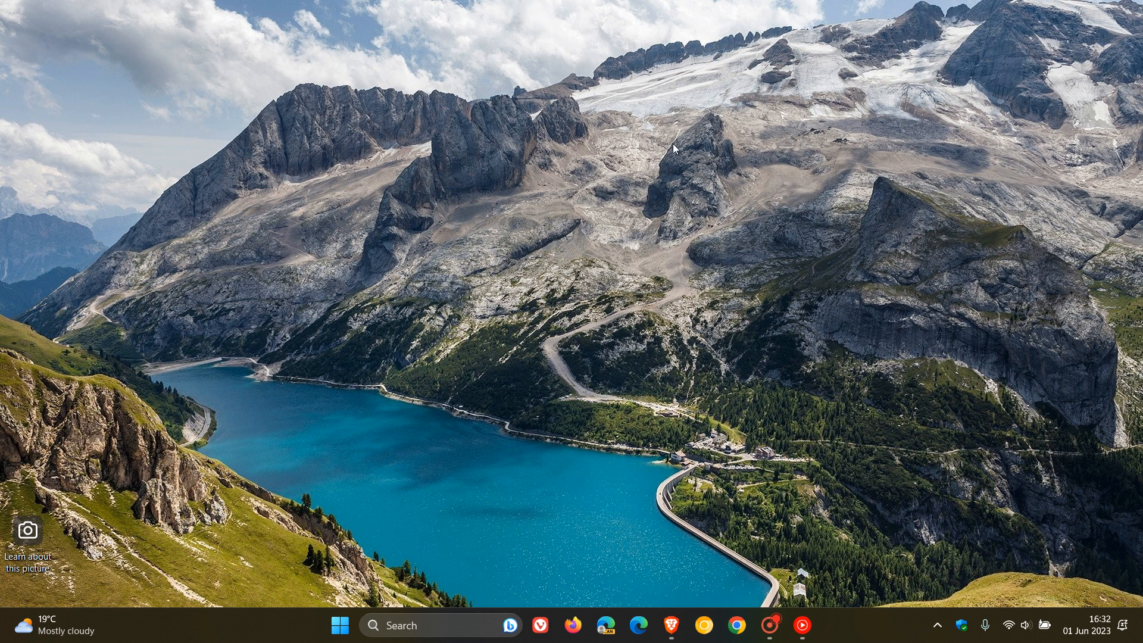
{"action": "mouse_move", "coordinate": [748, 261]}
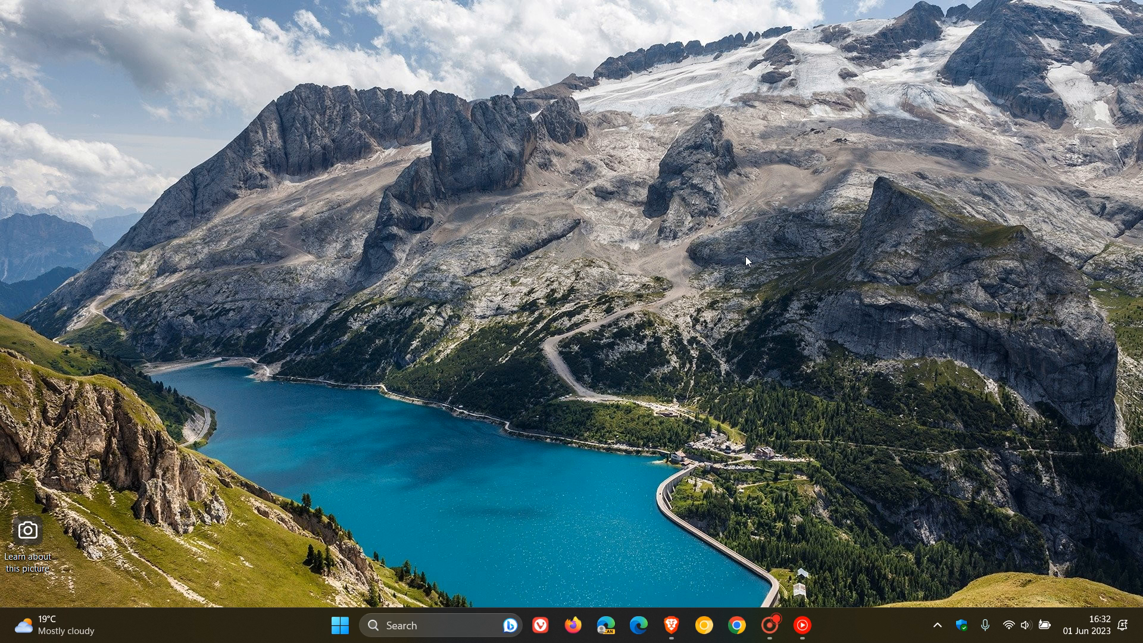
{"action": "mouse_move", "coordinate": [668, 512]}
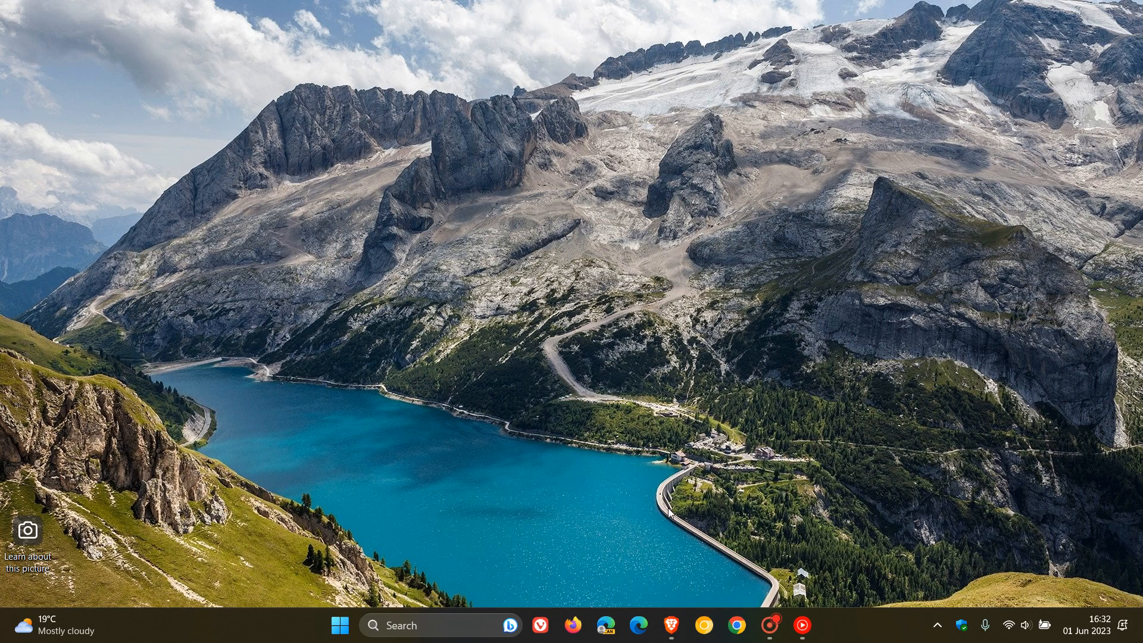
Step: Bring up the browser showing May 2023 worldwide desktop Windows shares: Win10 71.9%, Win11 22.95%
{"action": "left_click", "coordinate": [669, 626]}
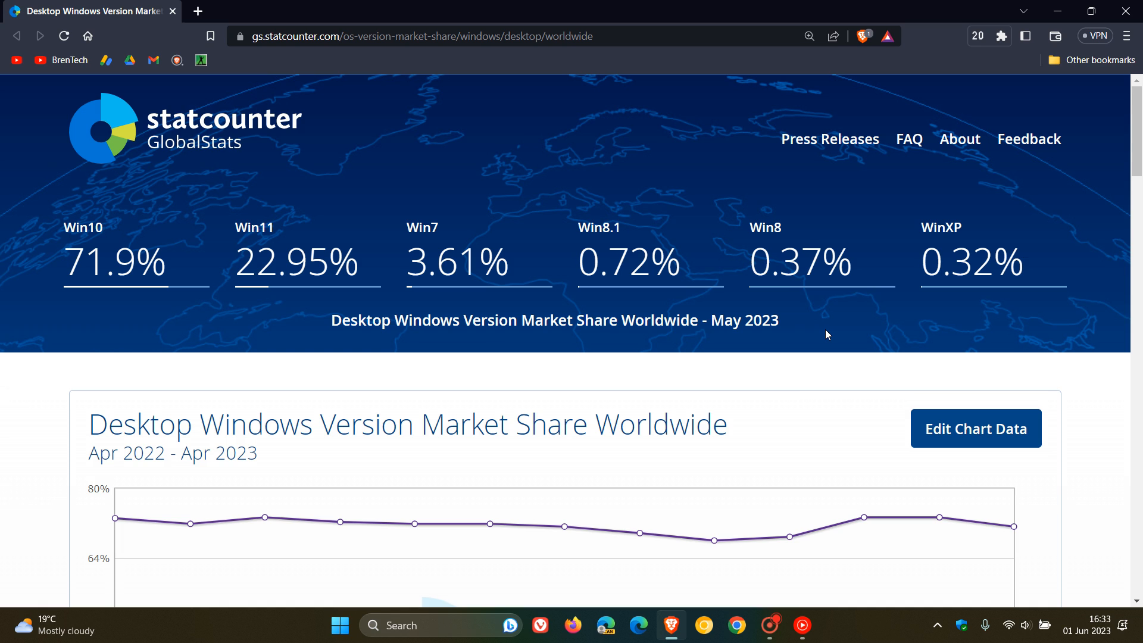
{"action": "mouse_move", "coordinate": [820, 331]}
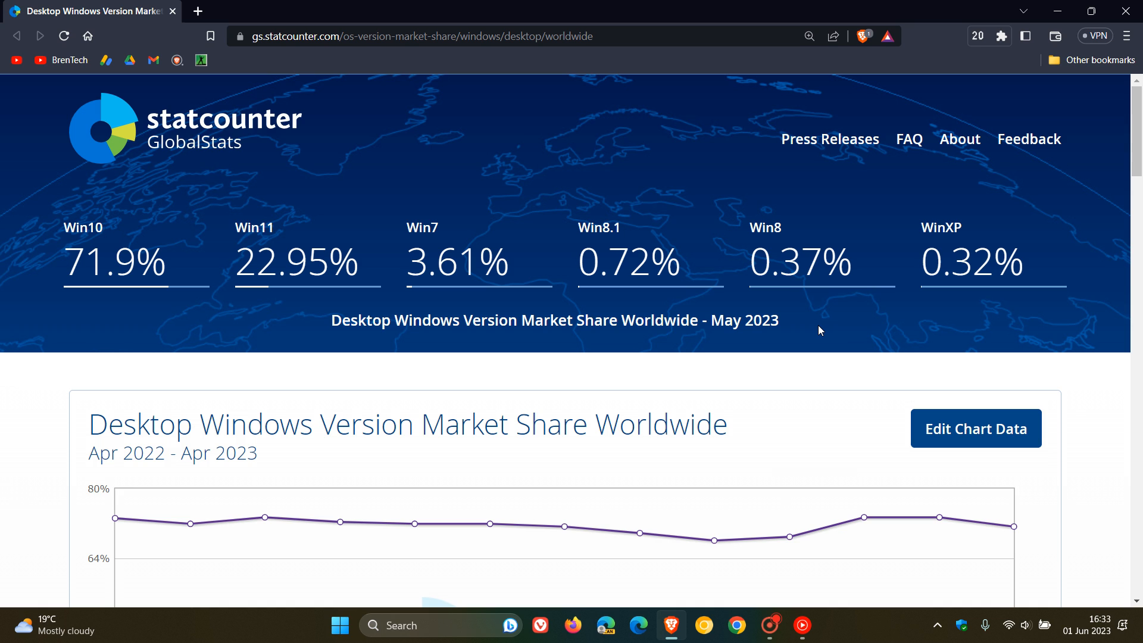
{"action": "mouse_move", "coordinate": [614, 169]}
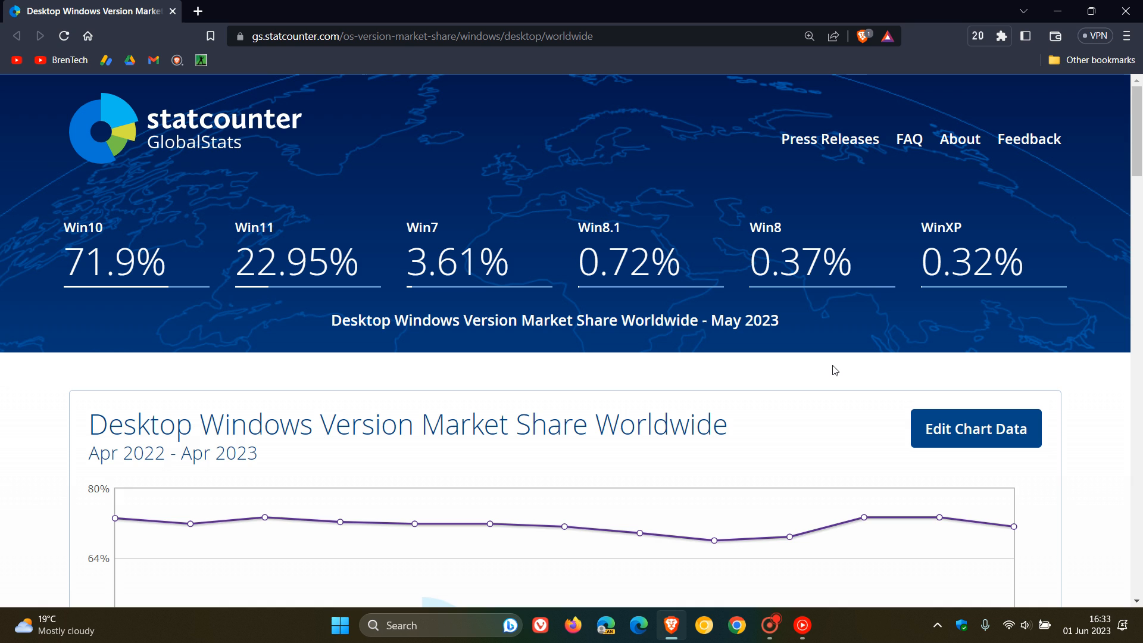
{"action": "mouse_move", "coordinate": [973, 329]}
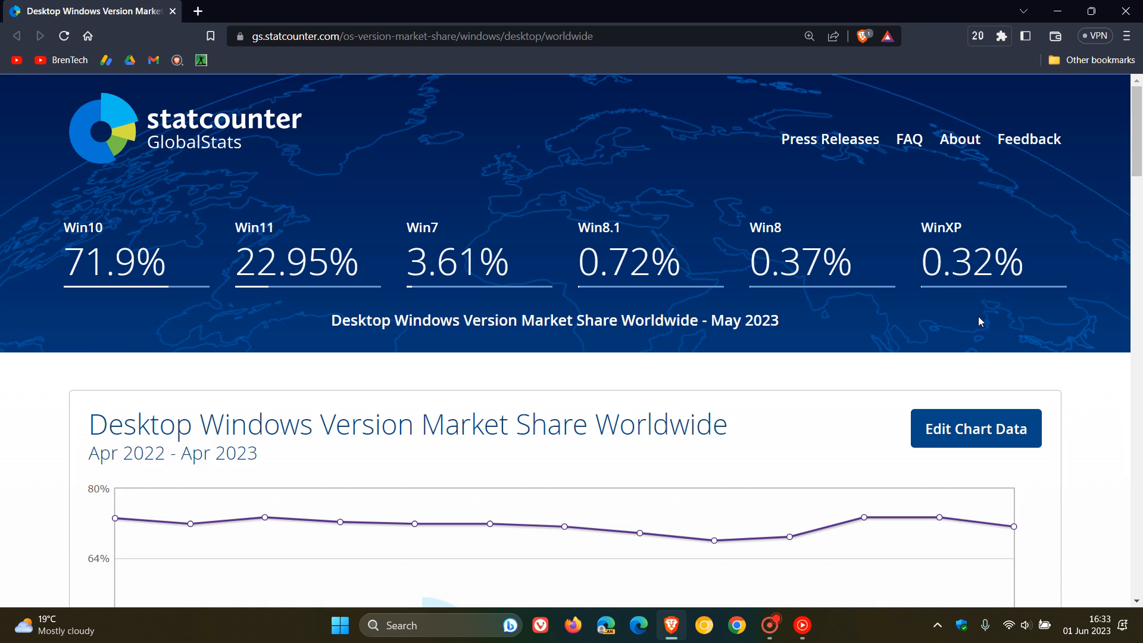
{"action": "mouse_move", "coordinate": [989, 327]}
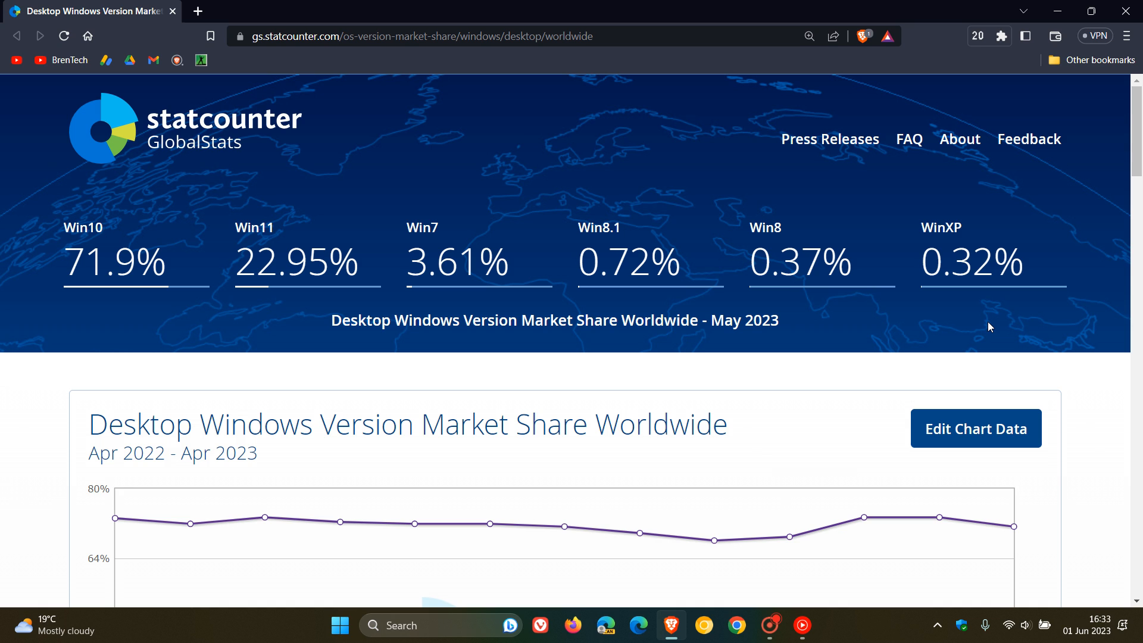
{"action": "mouse_move", "coordinate": [900, 263]}
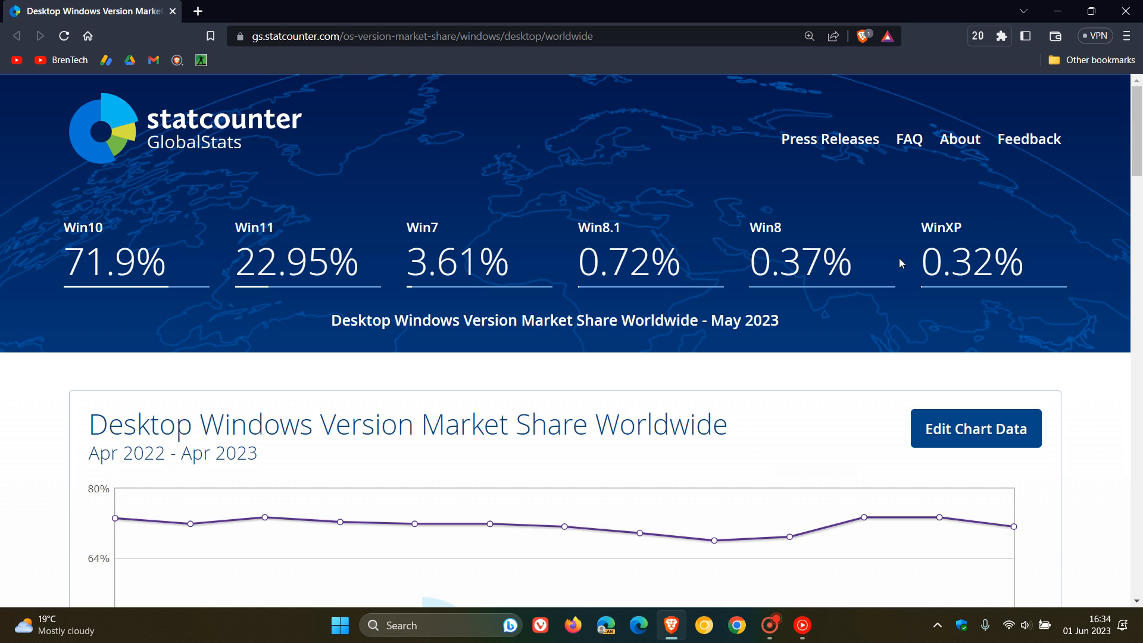
{"action": "mouse_move", "coordinate": [987, 234]}
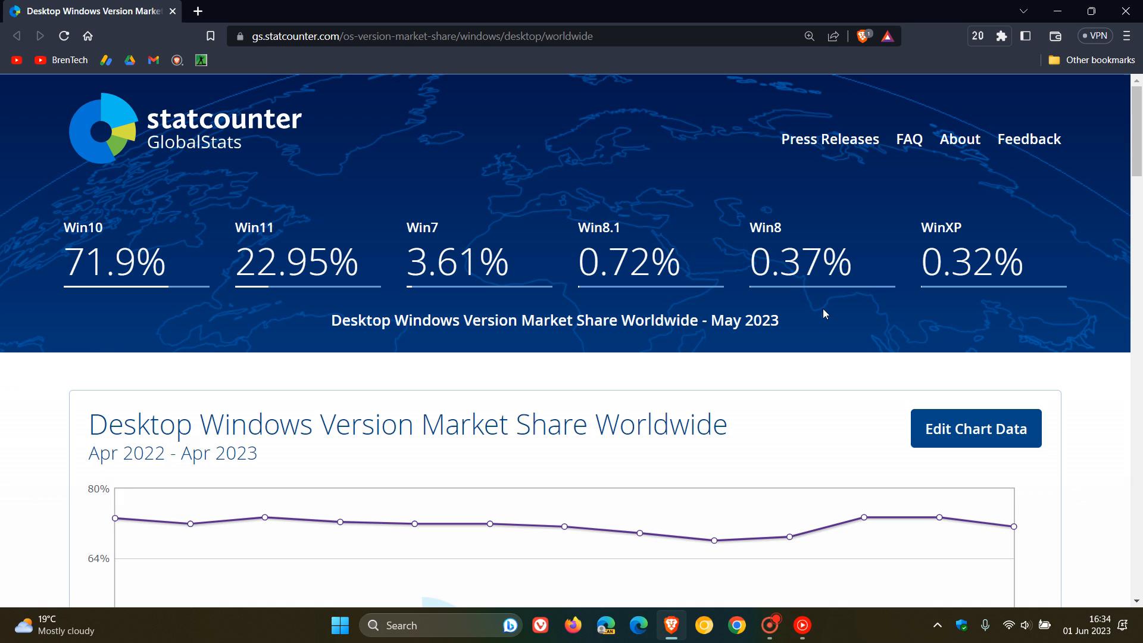
{"action": "mouse_move", "coordinate": [834, 327]}
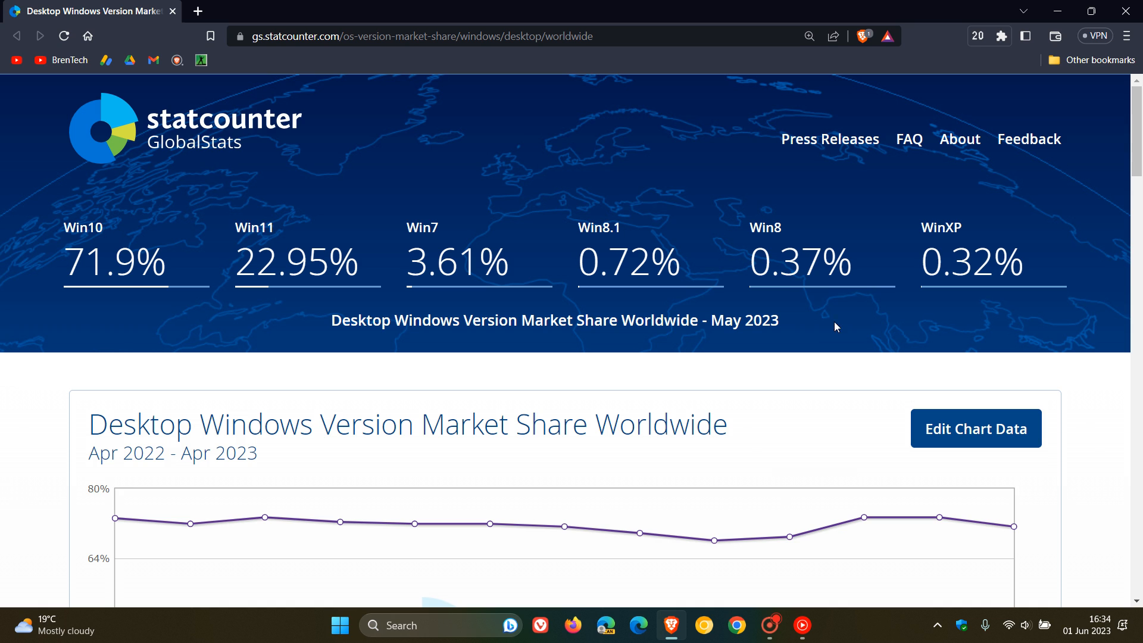
{"action": "mouse_move", "coordinate": [898, 319]}
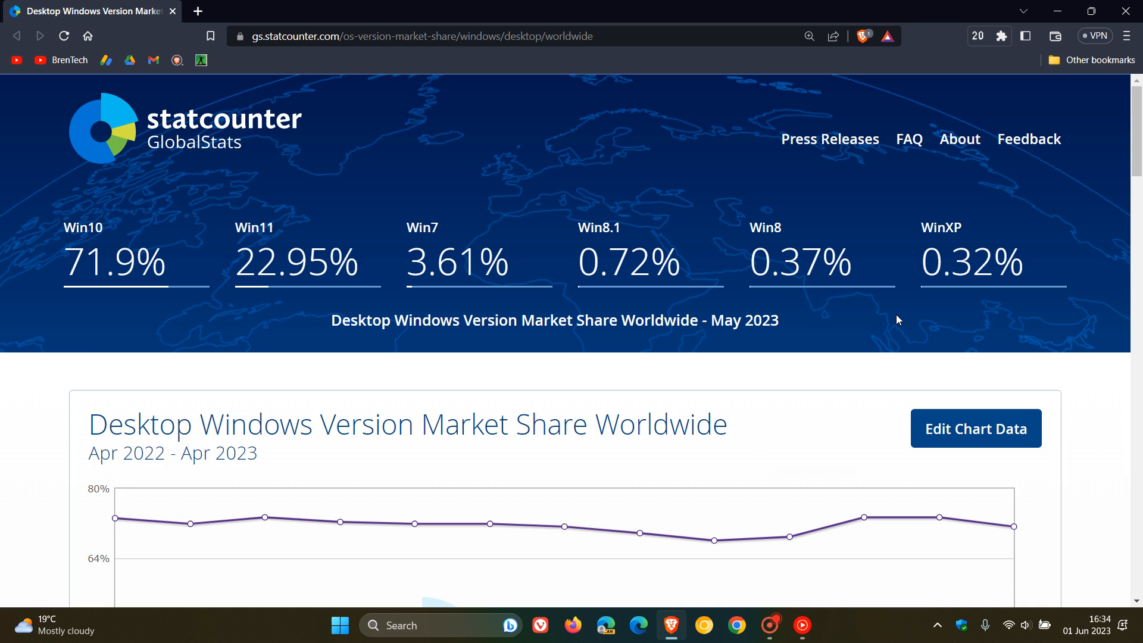
{"action": "mouse_move", "coordinate": [997, 322]}
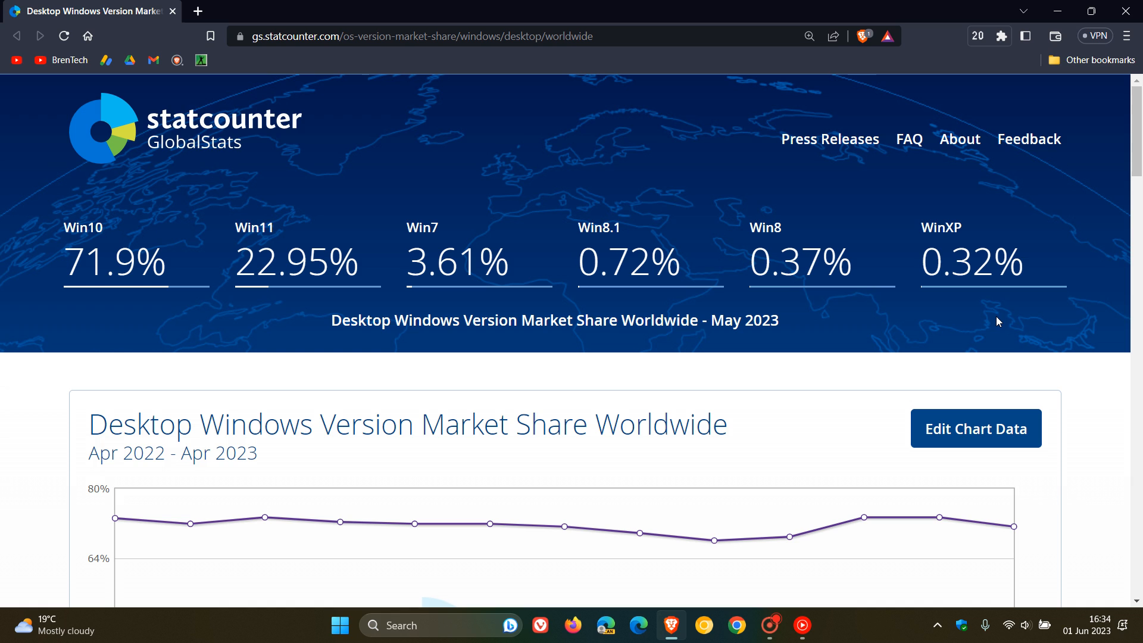
{"action": "mouse_move", "coordinate": [918, 313]}
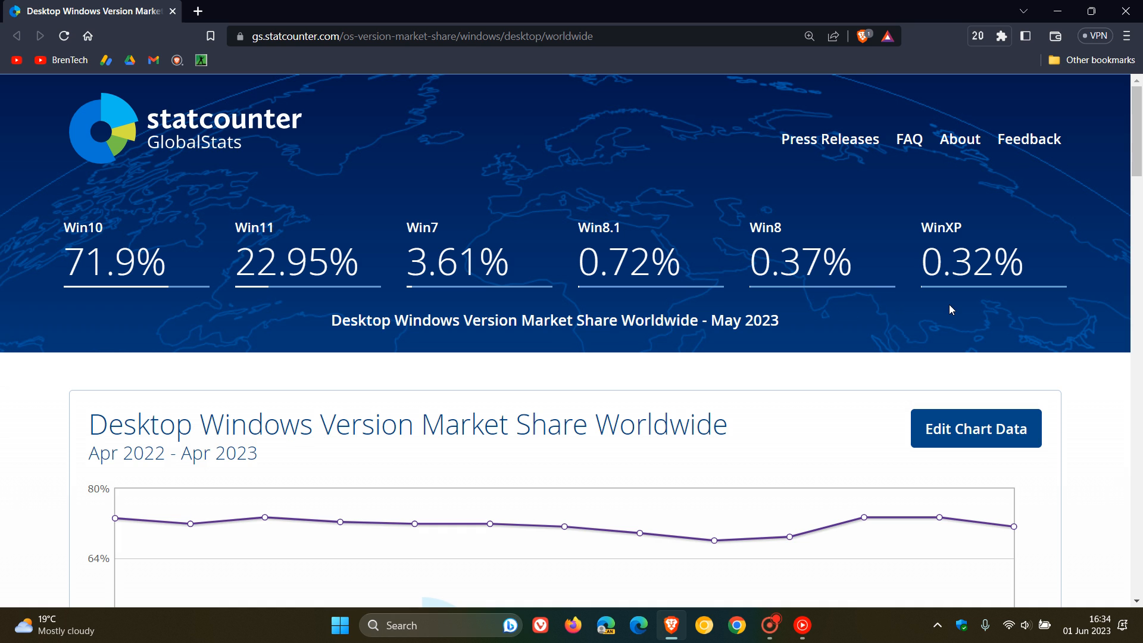
{"action": "left_click", "coordinate": [838, 308]}
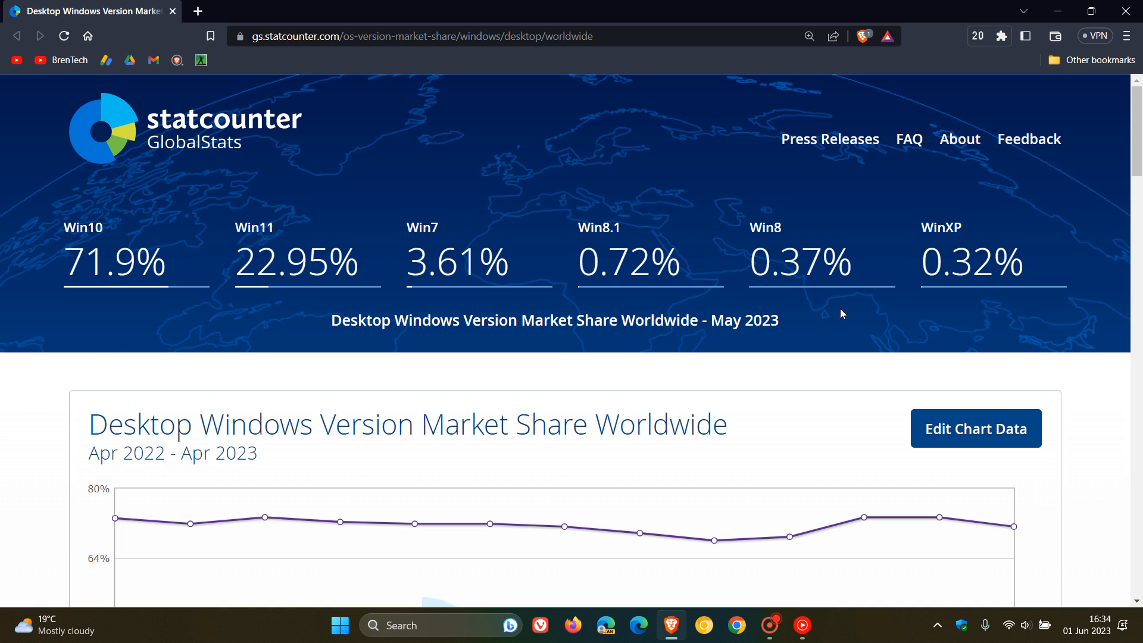
{"action": "mouse_move", "coordinate": [822, 308]}
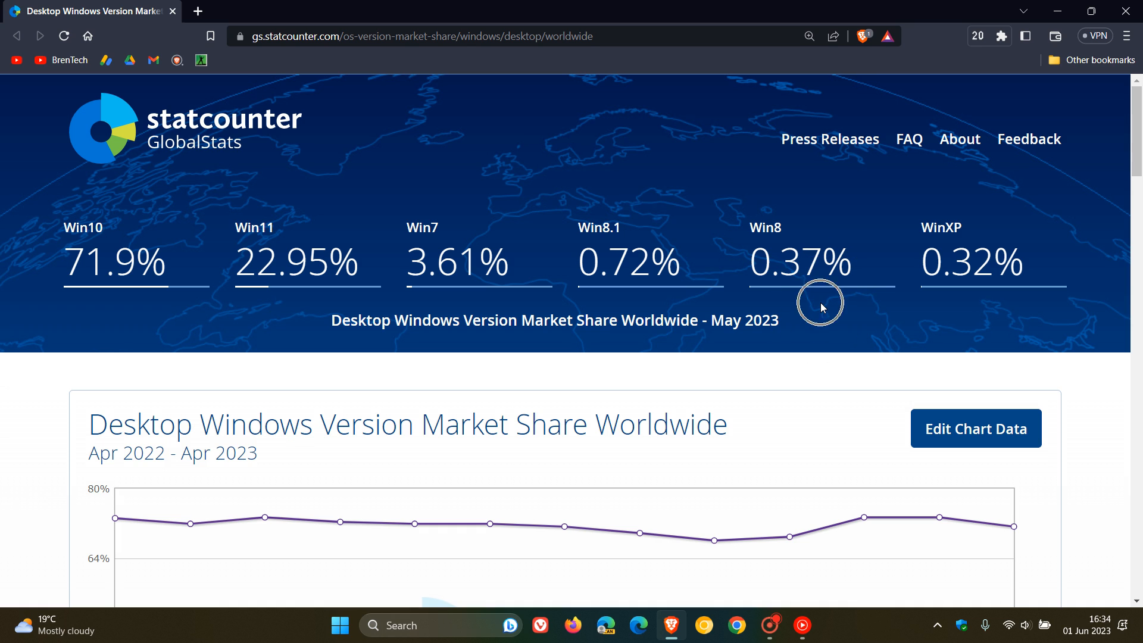
{"action": "mouse_move", "coordinate": [999, 315]}
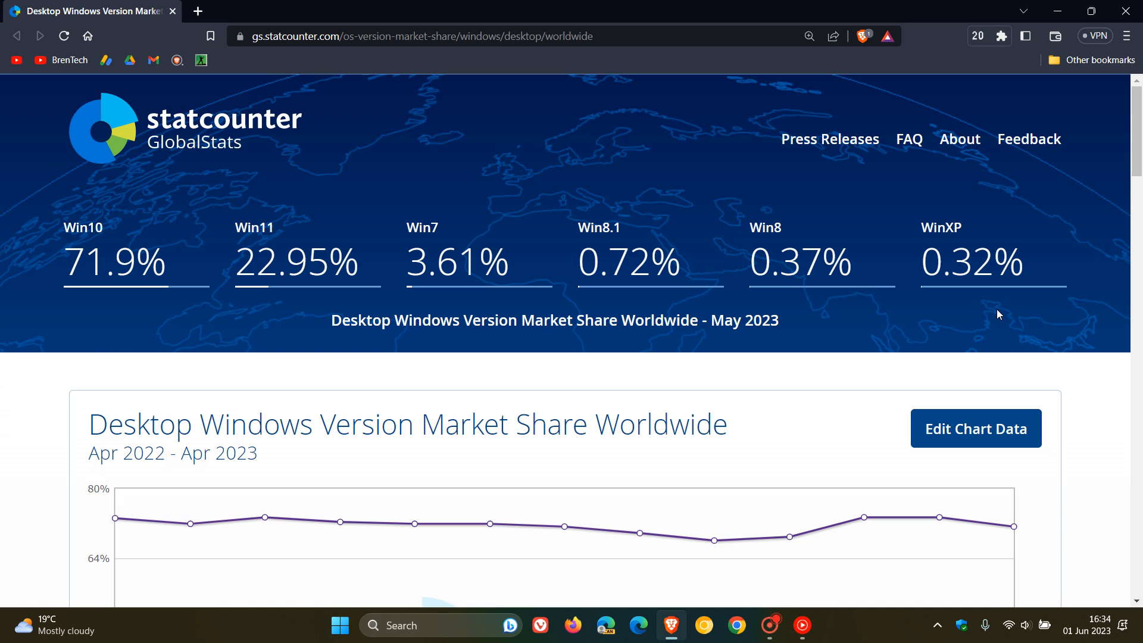
{"action": "mouse_move", "coordinate": [724, 259]}
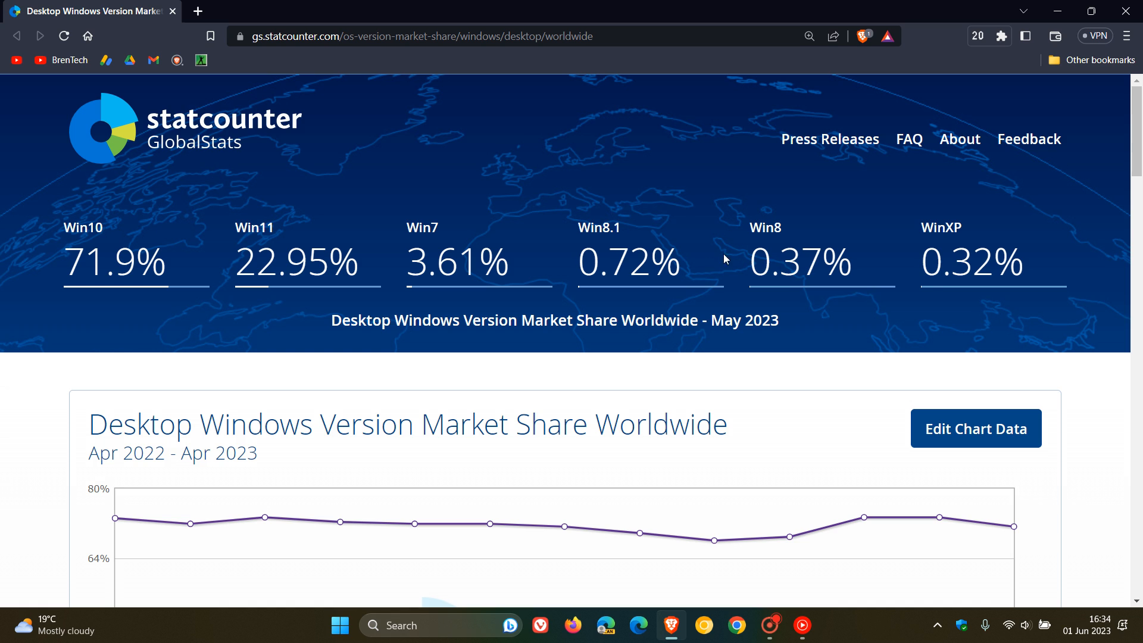
{"action": "mouse_move", "coordinate": [686, 221]}
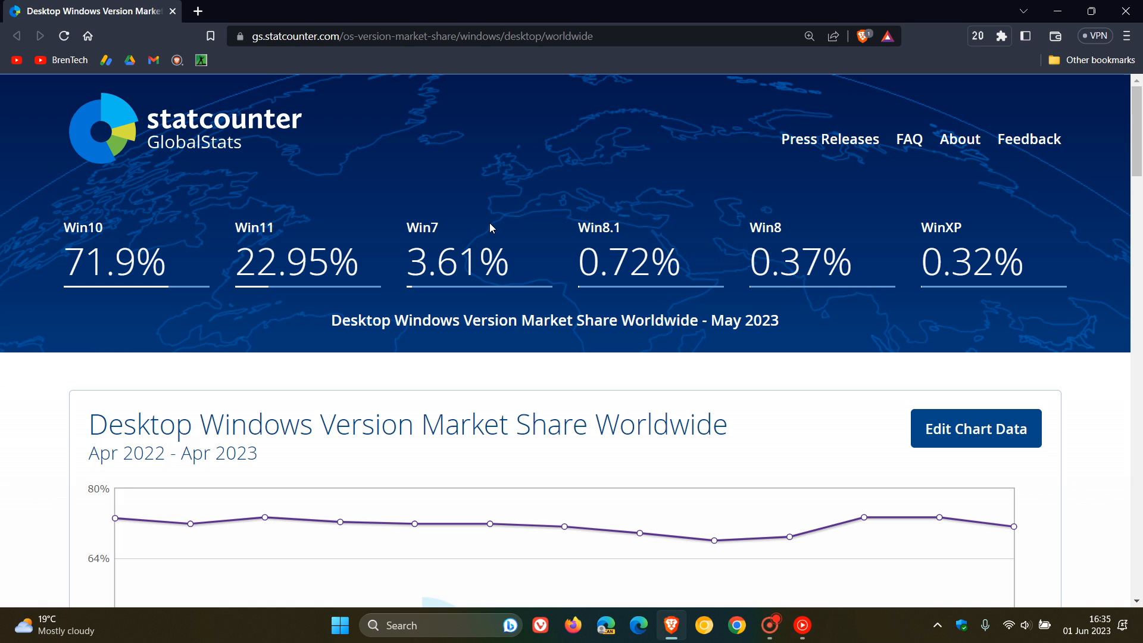
{"action": "mouse_move", "coordinate": [502, 220]}
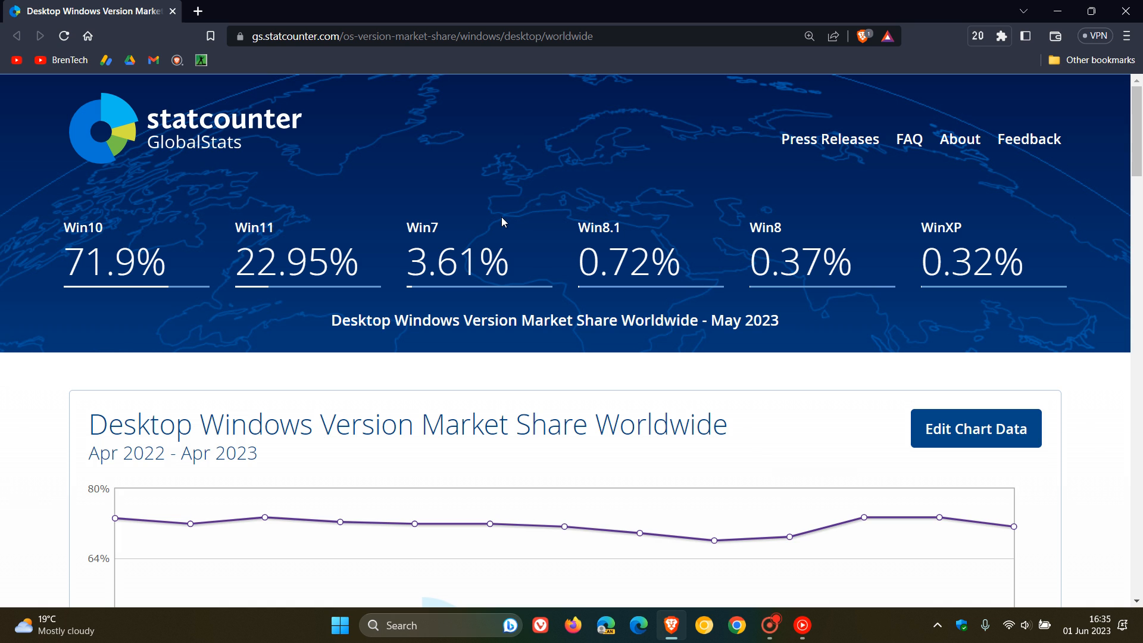
{"action": "mouse_move", "coordinate": [956, 185]}
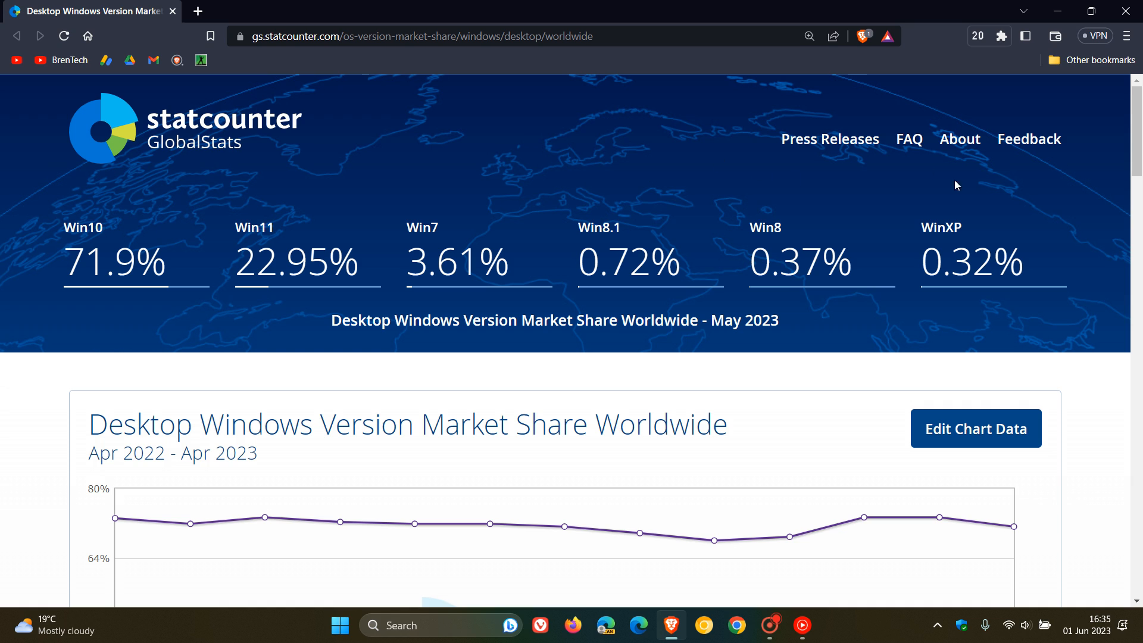
{"action": "mouse_move", "coordinate": [1062, 294]}
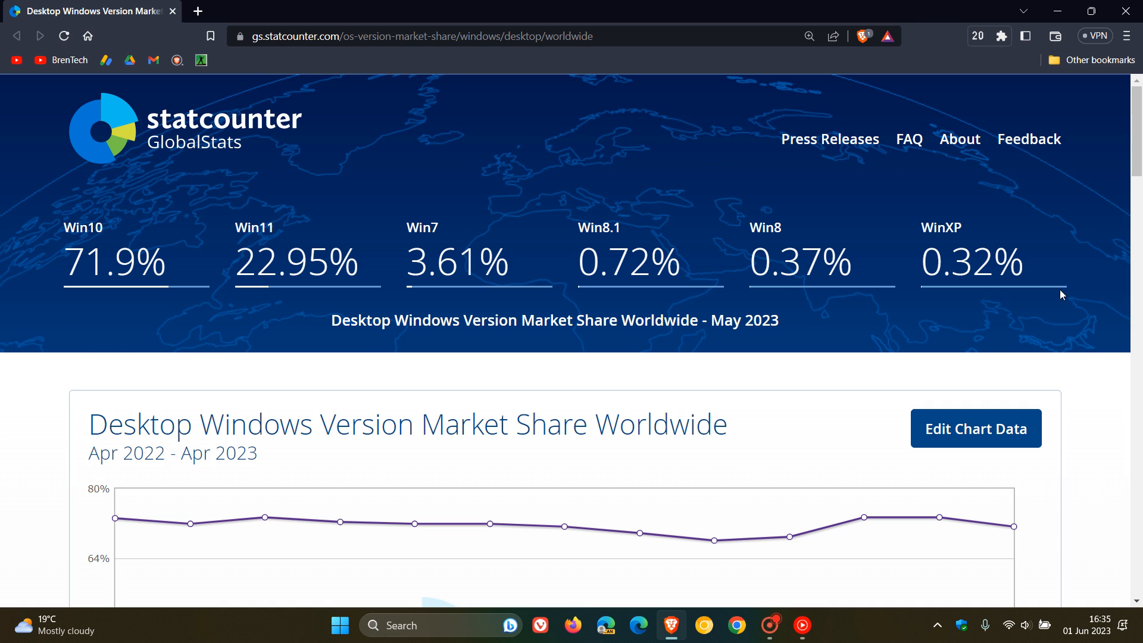
{"action": "mouse_move", "coordinate": [863, 346]}
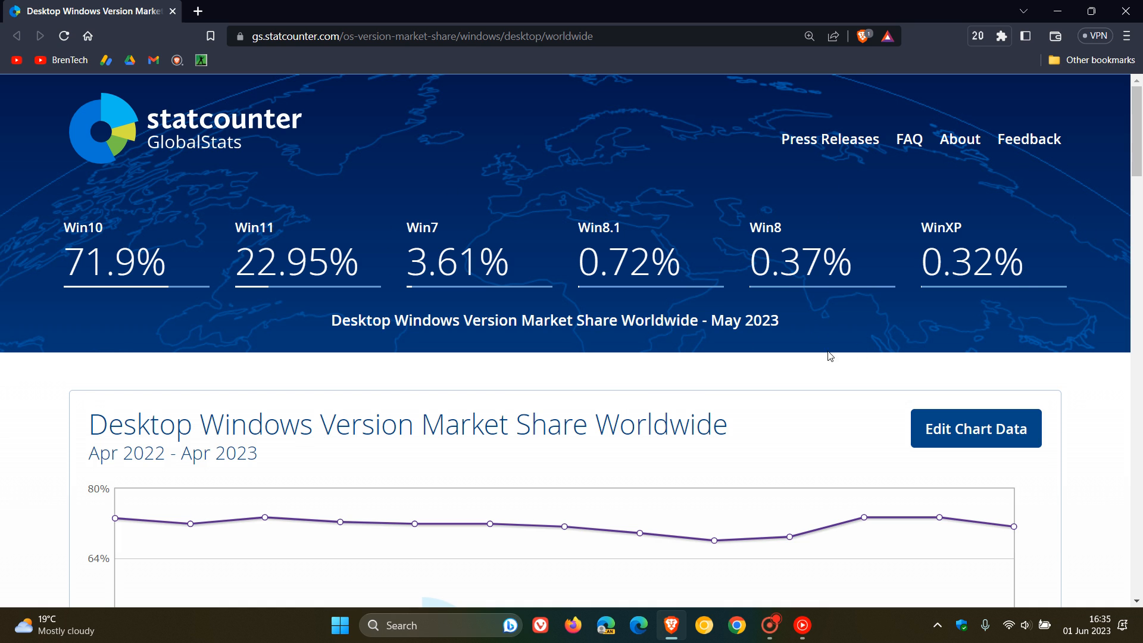
{"action": "mouse_move", "coordinate": [874, 322]}
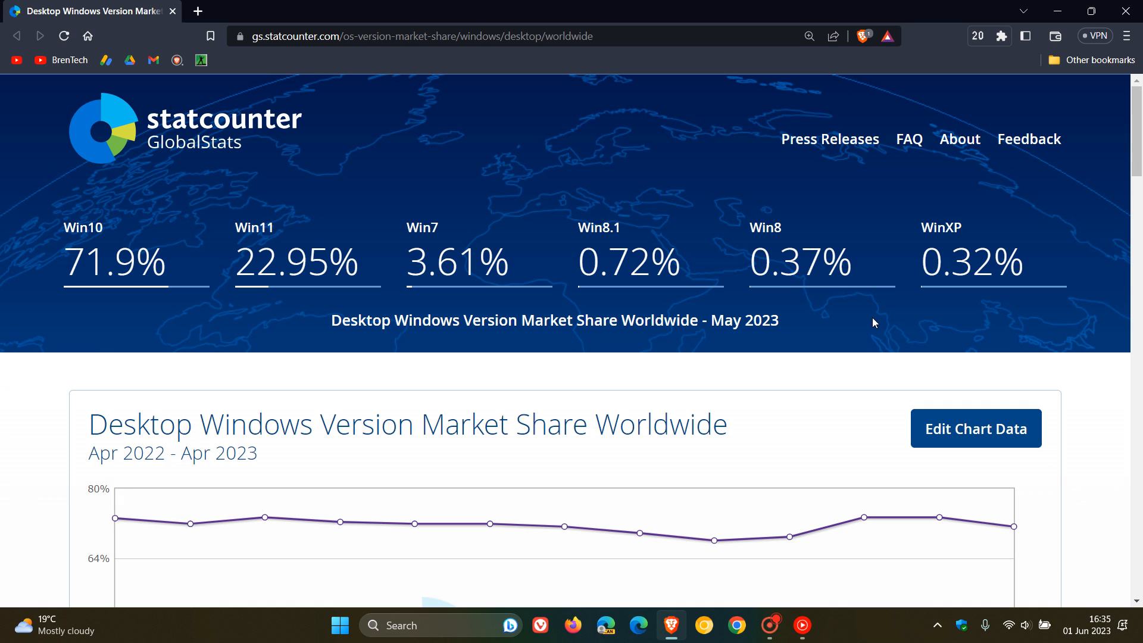
{"action": "mouse_move", "coordinate": [325, 226]}
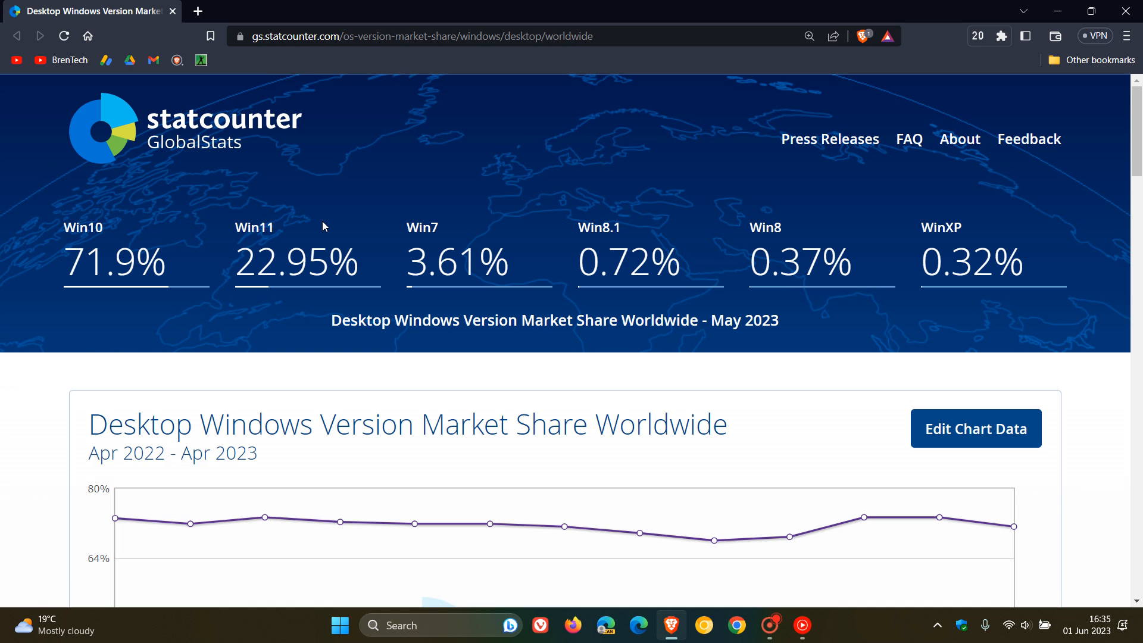
{"action": "left_click", "coordinate": [322, 221]}
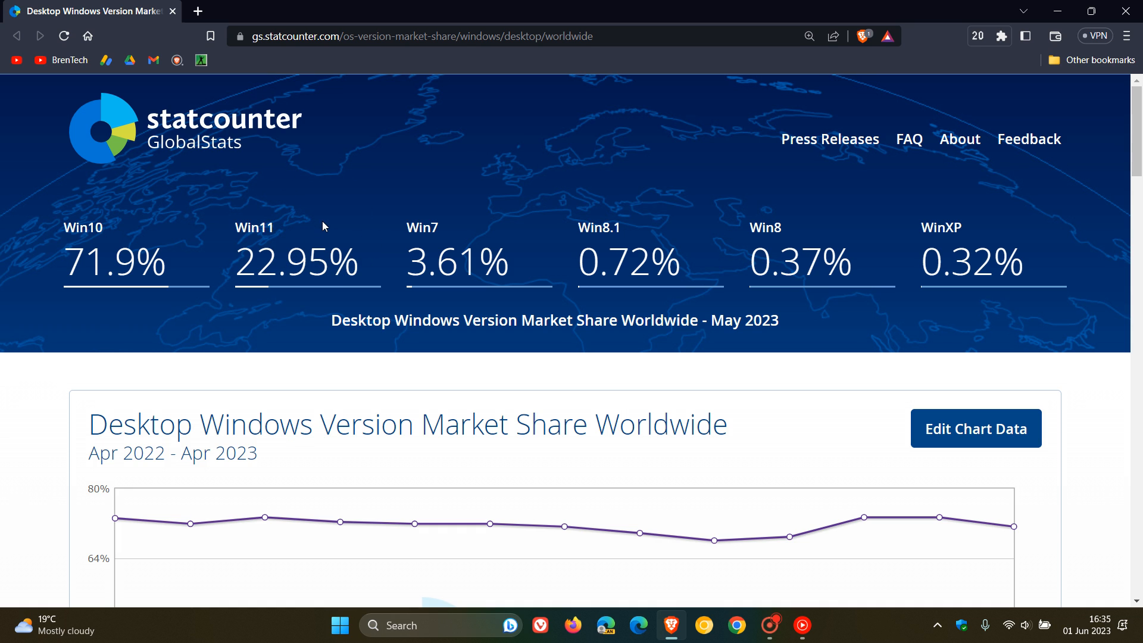
{"action": "mouse_move", "coordinate": [139, 225]}
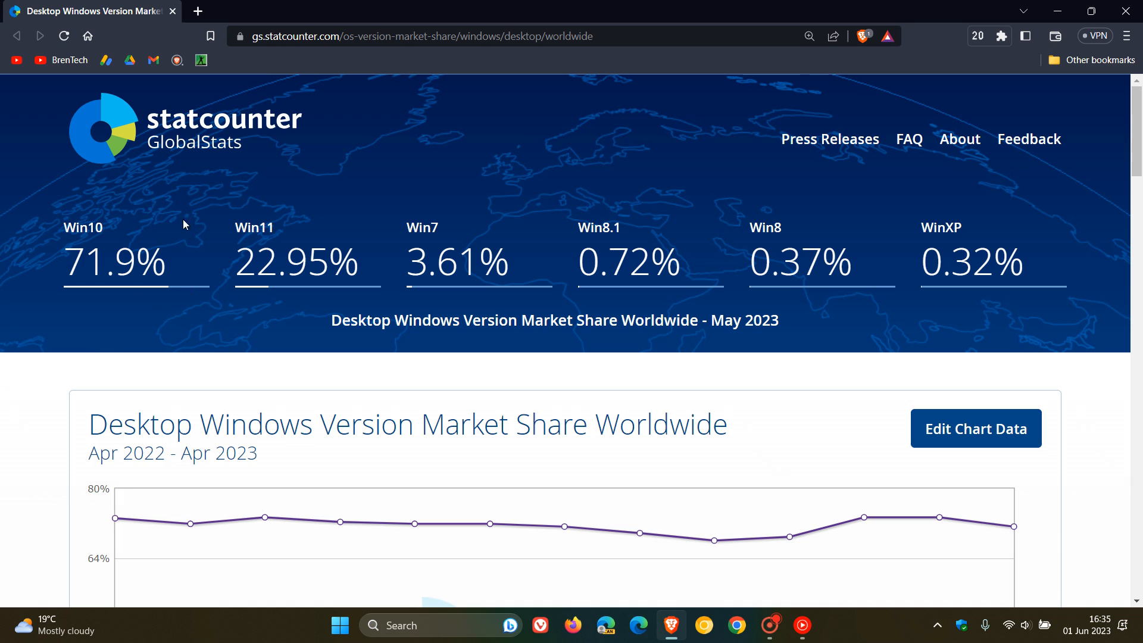
{"action": "mouse_move", "coordinate": [169, 233]}
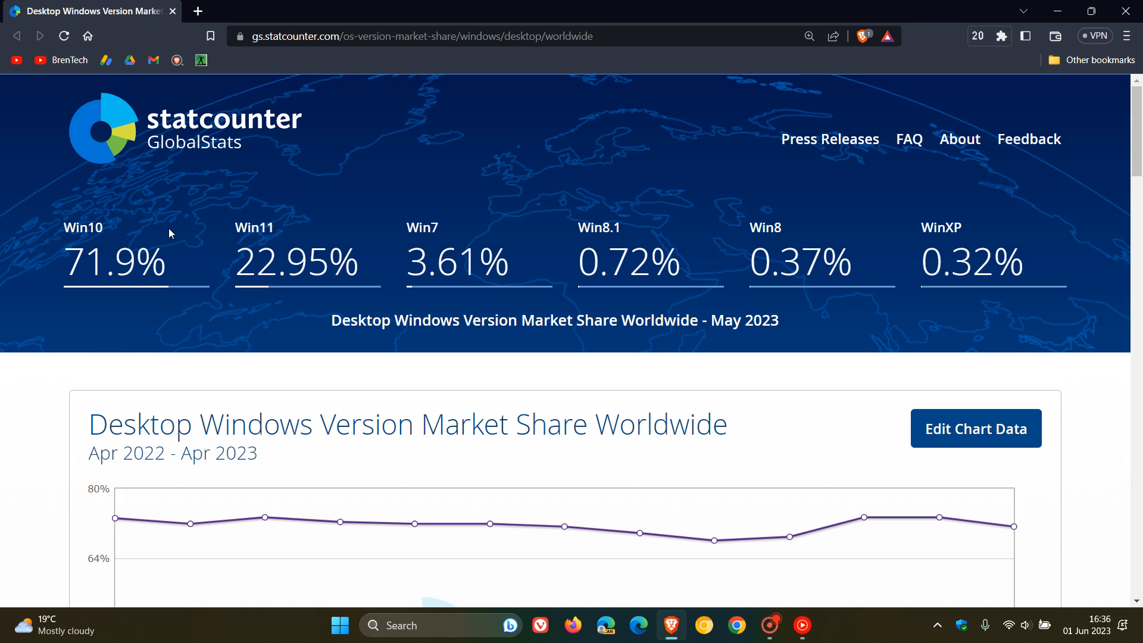
{"action": "mouse_move", "coordinate": [162, 223]}
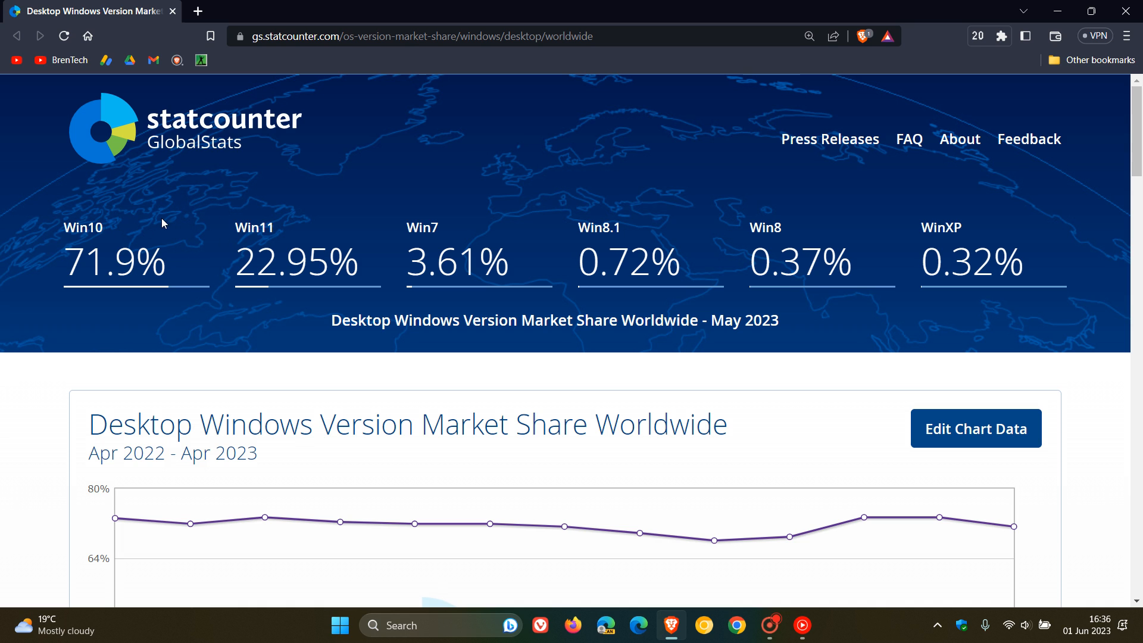
{"action": "mouse_move", "coordinate": [167, 218]}
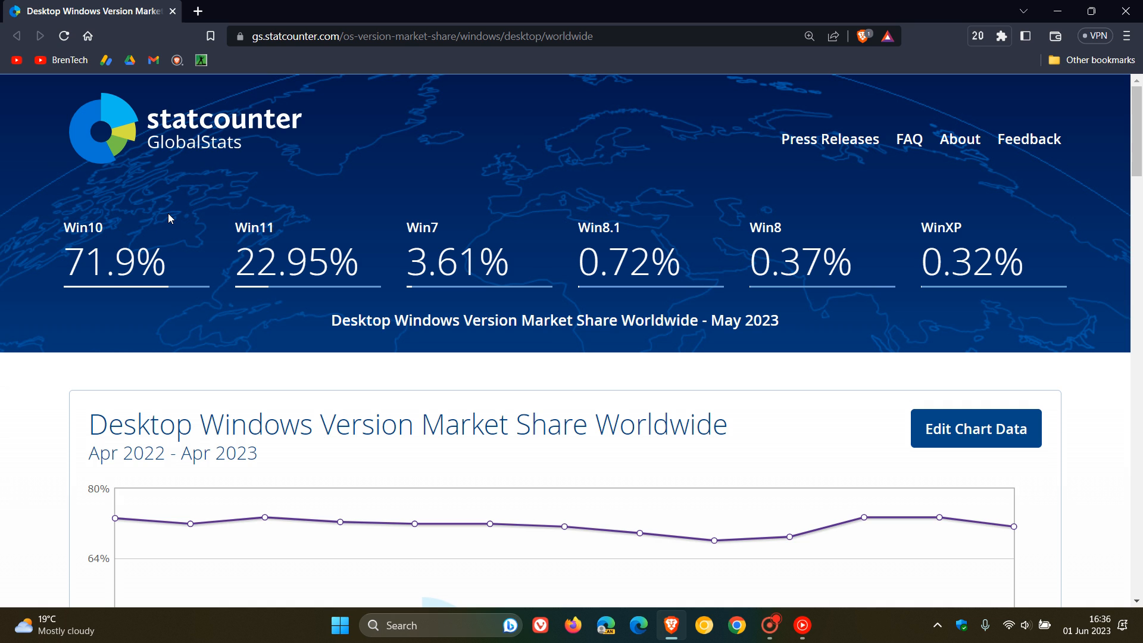
{"action": "mouse_move", "coordinate": [177, 230]}
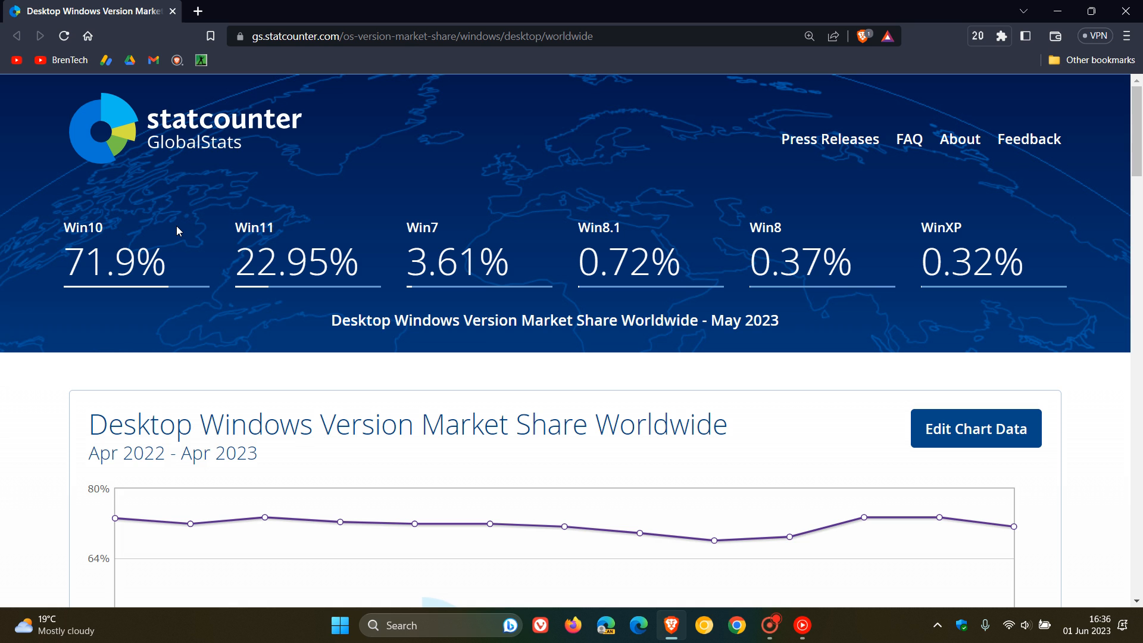
{"action": "scroll", "scroll_direction": "down", "scroll_amount": 3}
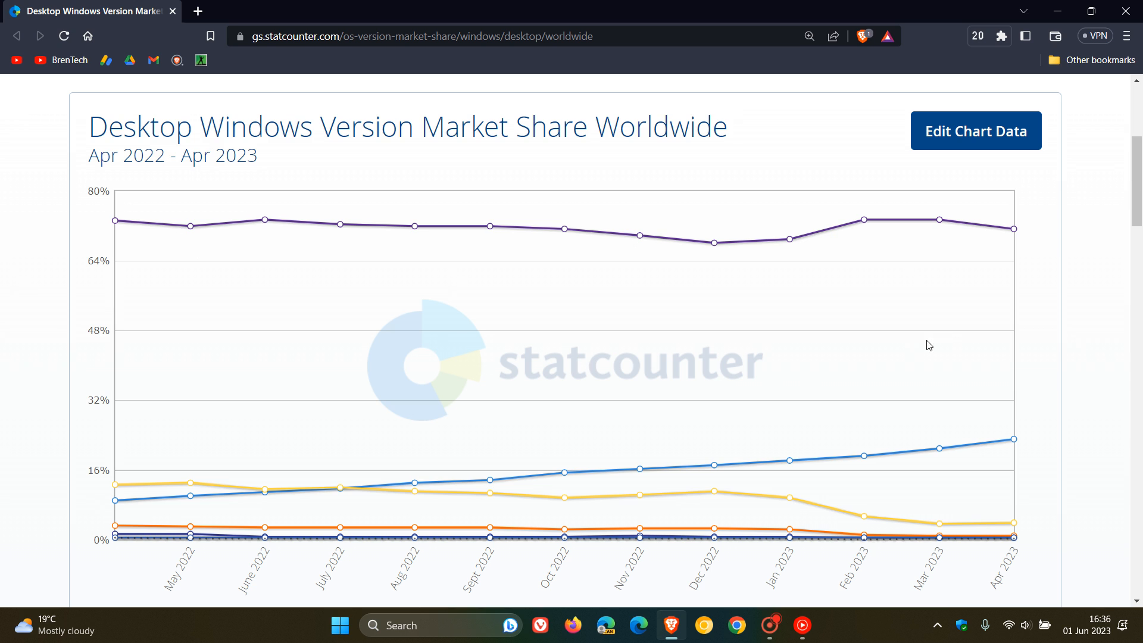
{"action": "mouse_move", "coordinate": [933, 243]}
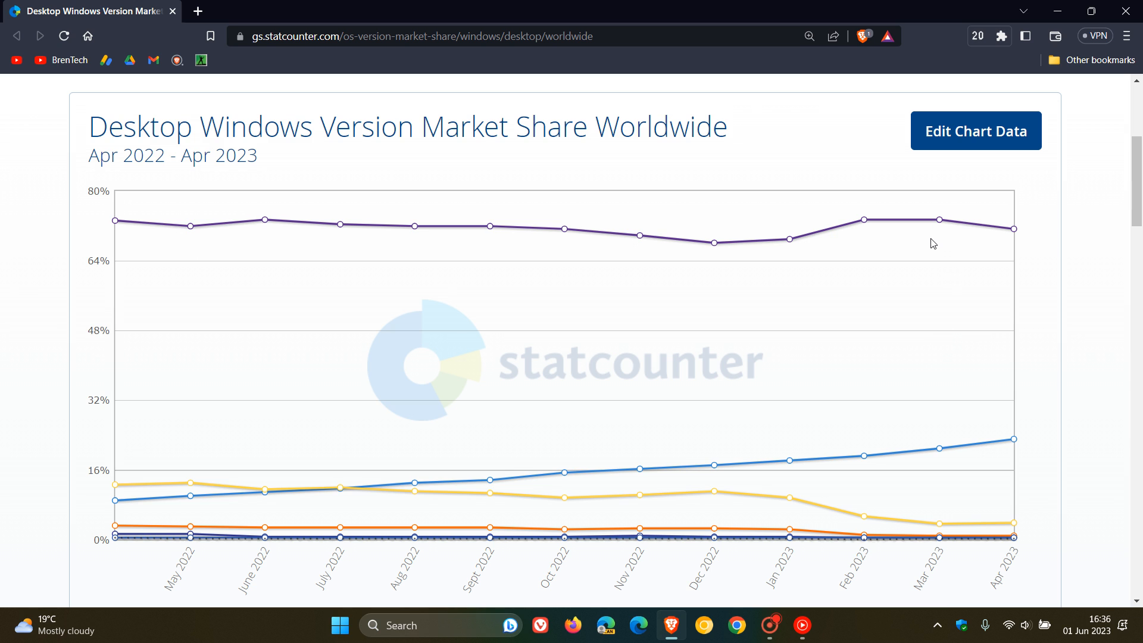
{"action": "scroll", "scroll_direction": "down", "scroll_amount": 3}
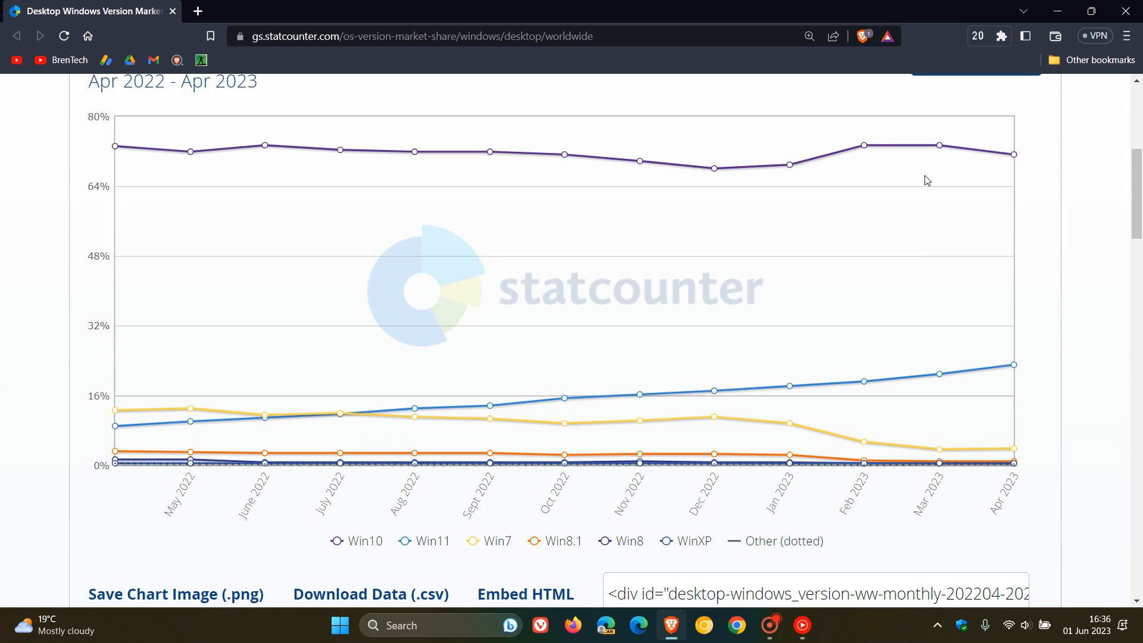
{"action": "mouse_move", "coordinate": [1008, 162]}
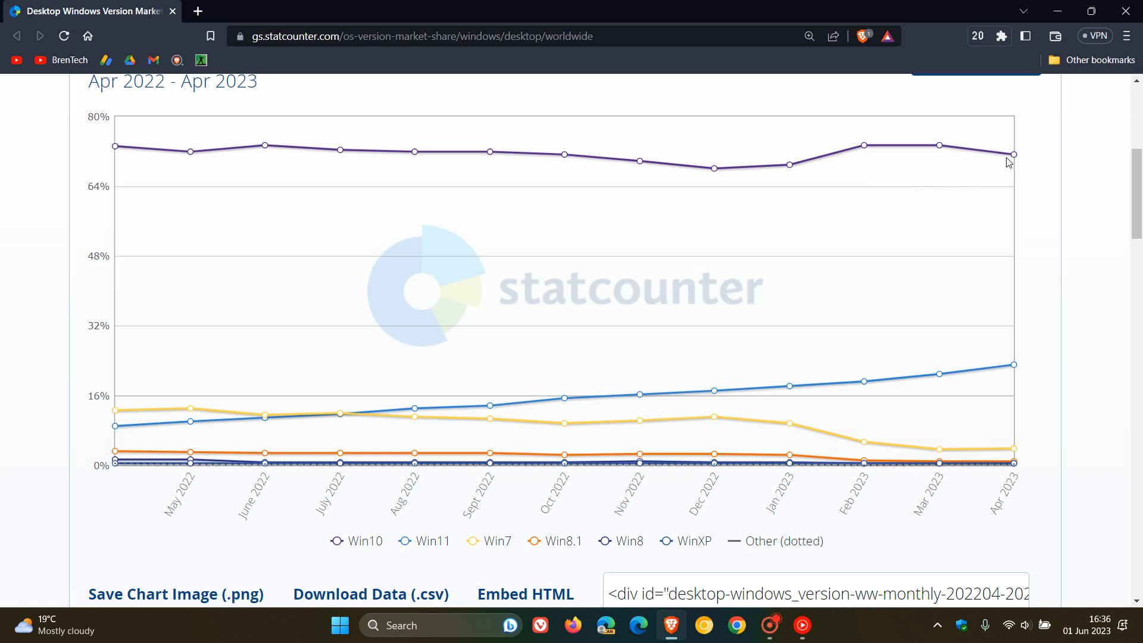
{"action": "mouse_move", "coordinate": [878, 168]}
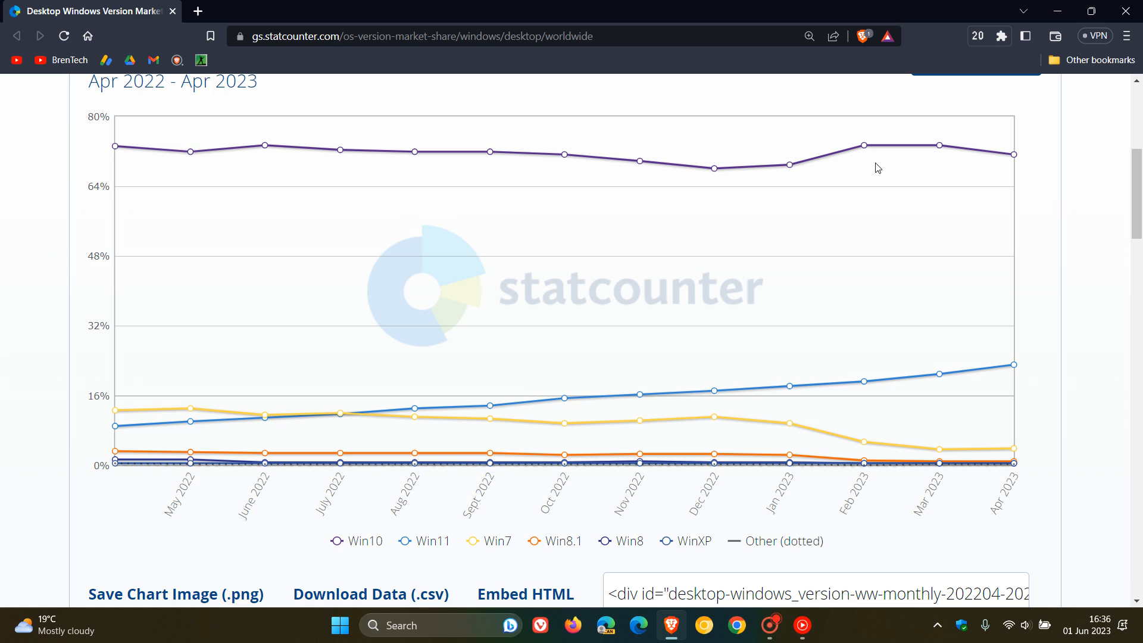
{"action": "mouse_move", "coordinate": [1008, 179]}
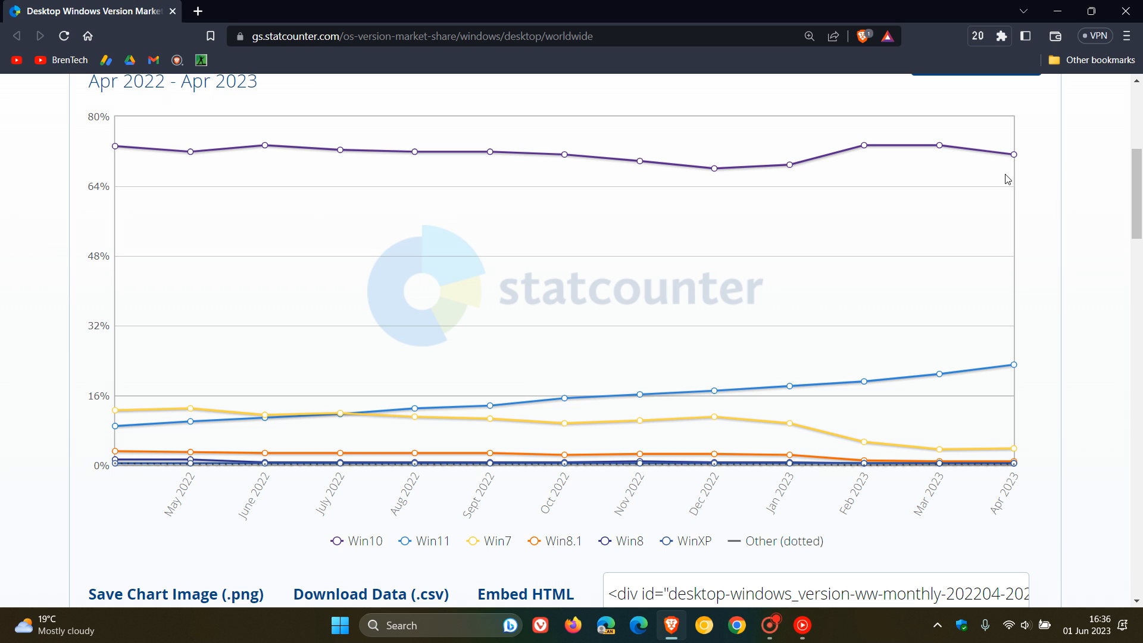
{"action": "mouse_move", "coordinate": [1019, 174]}
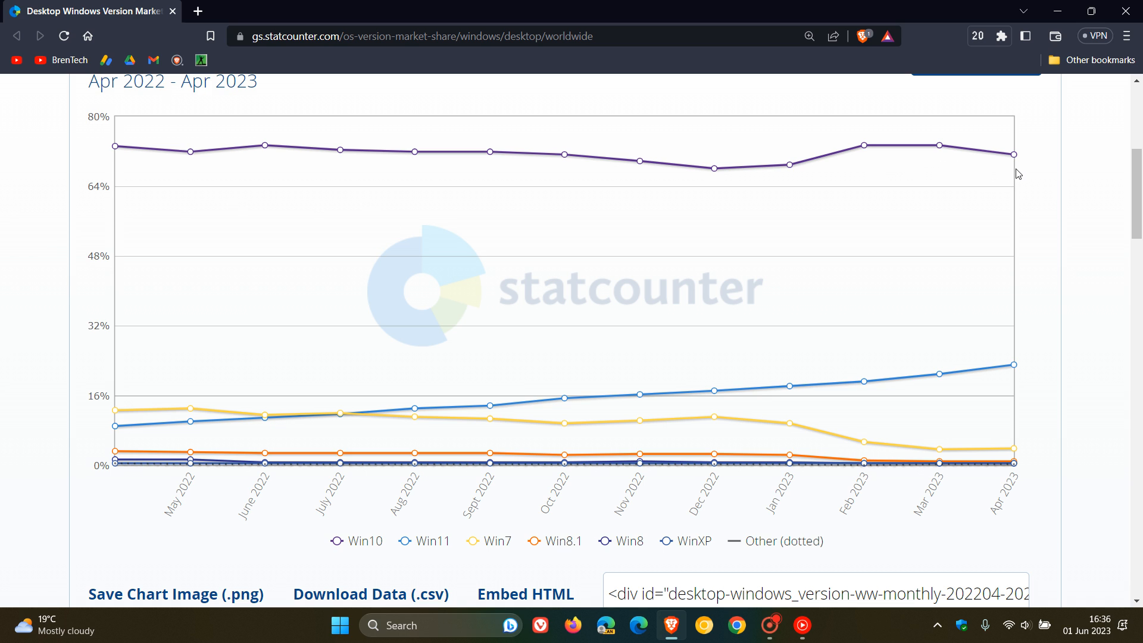
{"action": "mouse_move", "coordinate": [907, 382]}
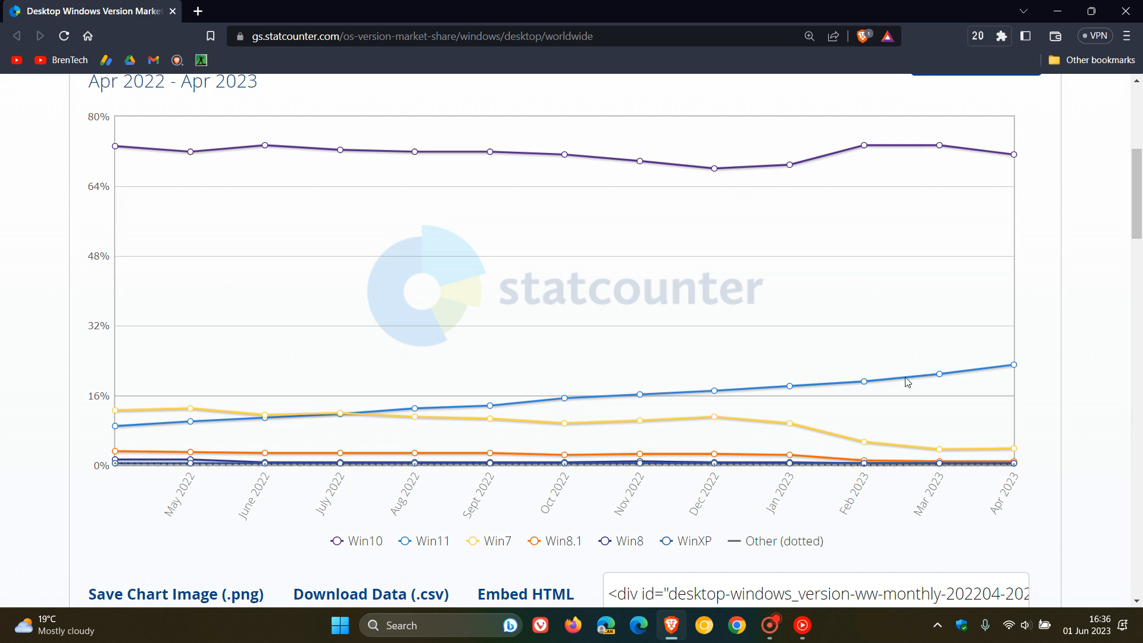
{"action": "mouse_move", "coordinate": [137, 428]}
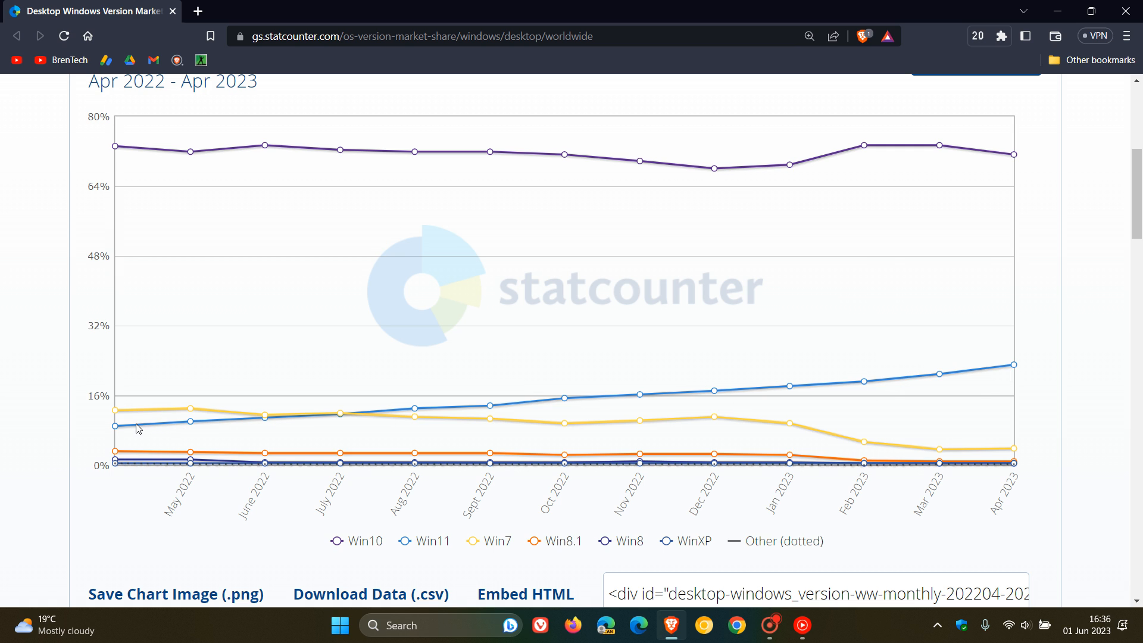
{"action": "mouse_move", "coordinate": [712, 413]}
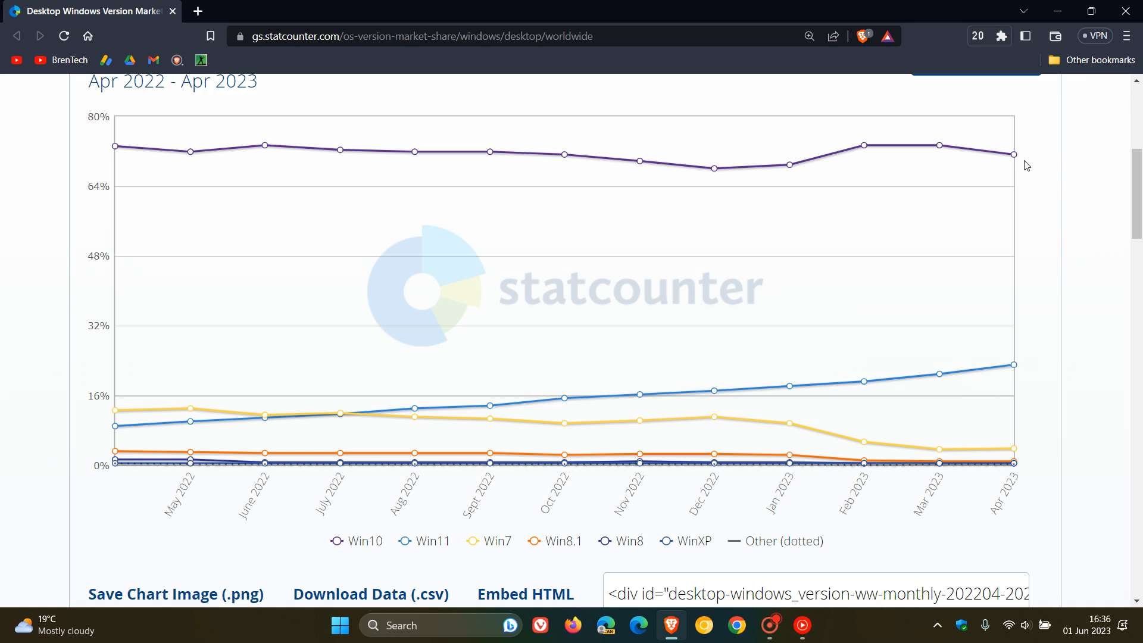
{"action": "mouse_move", "coordinate": [1059, 214]}
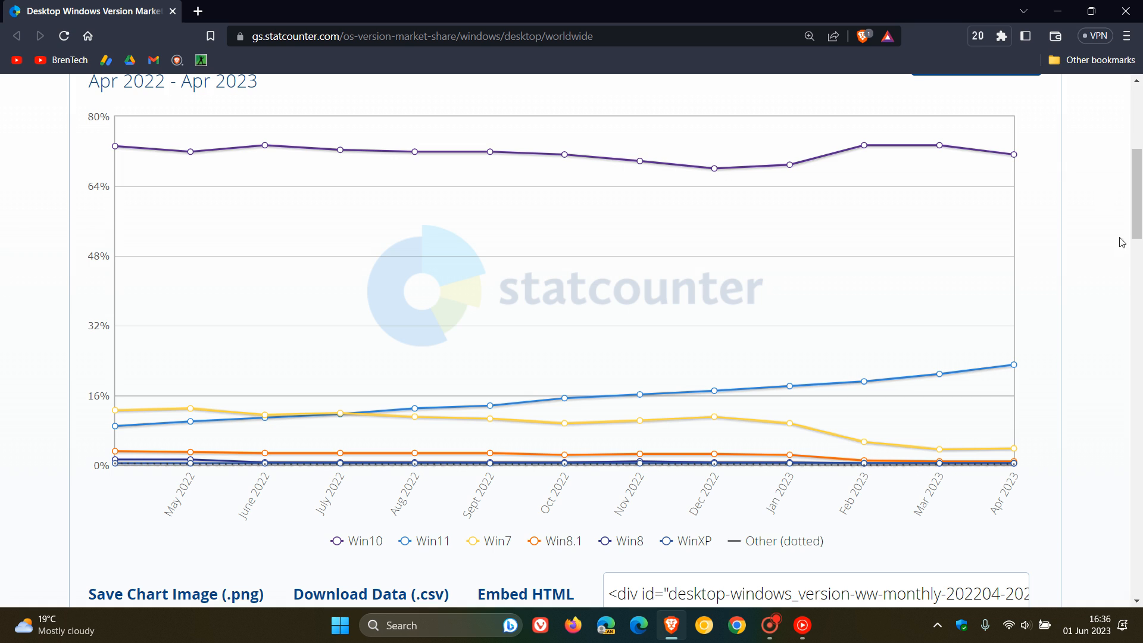
{"action": "mouse_move", "coordinate": [941, 214]}
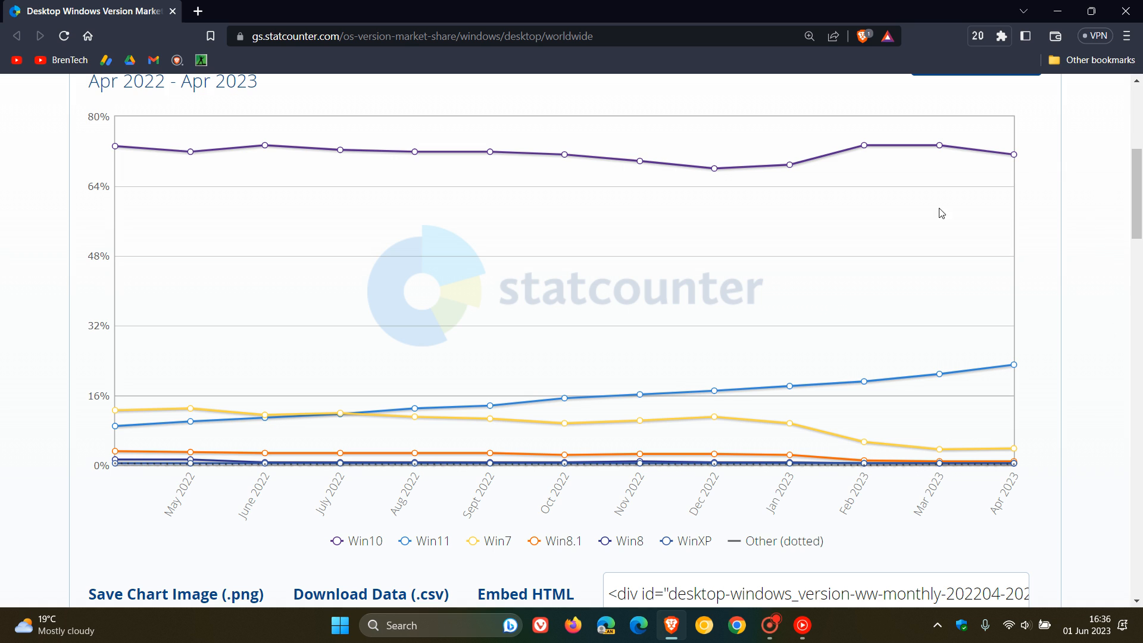
{"action": "mouse_move", "coordinate": [929, 250]}
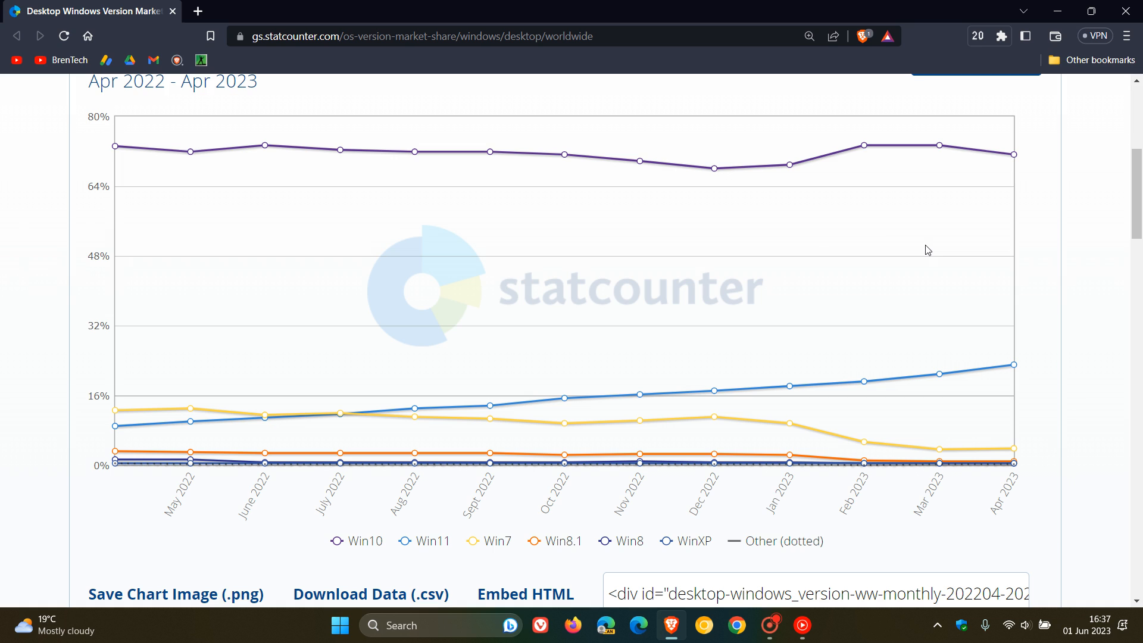
{"action": "mouse_move", "coordinate": [917, 257]}
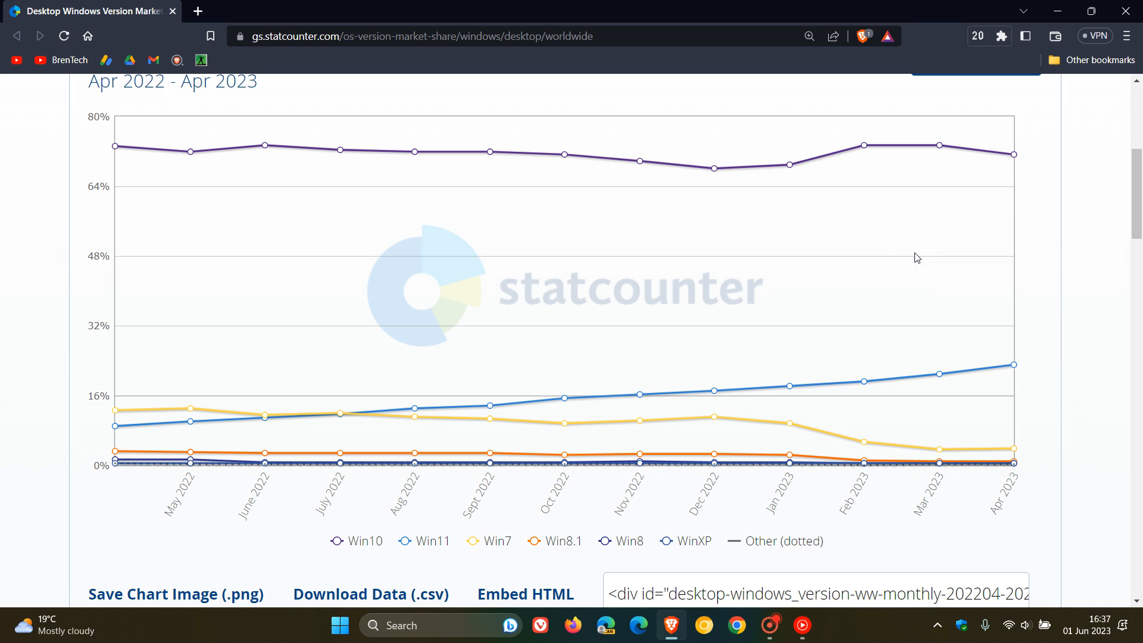
{"action": "mouse_move", "coordinate": [907, 227]}
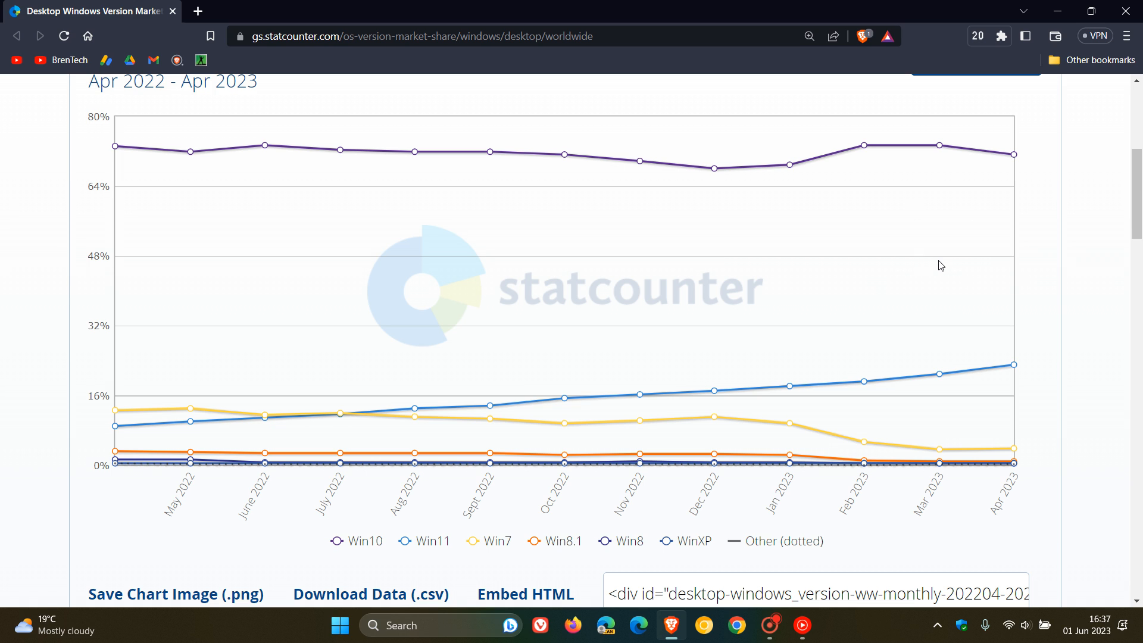
{"action": "mouse_move", "coordinate": [1003, 163]}
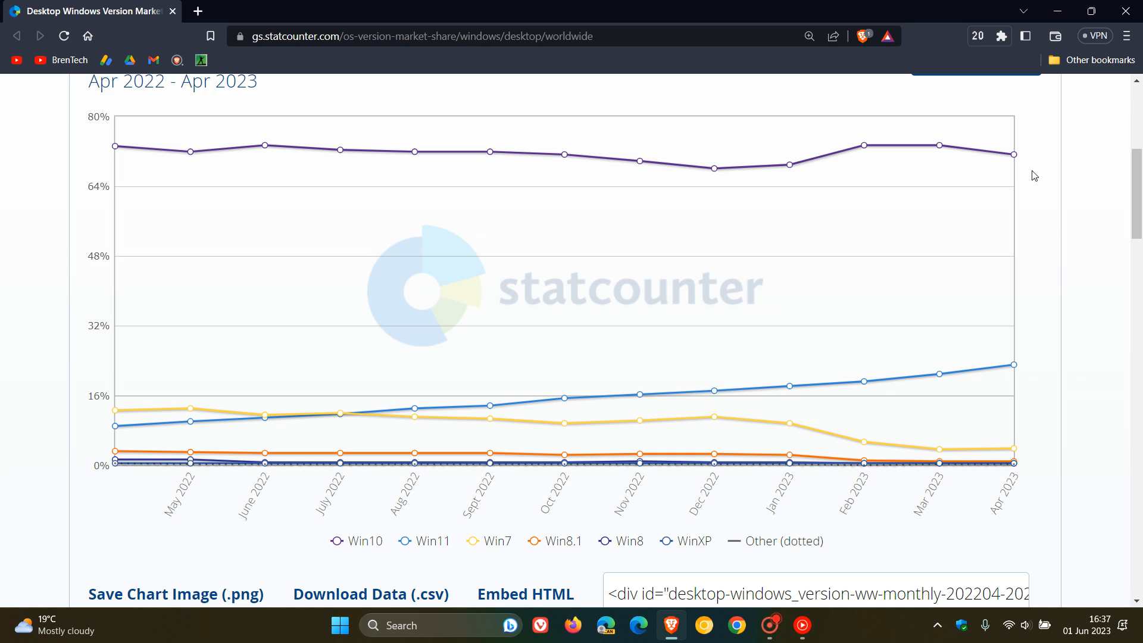
{"action": "mouse_move", "coordinate": [1069, 260]}
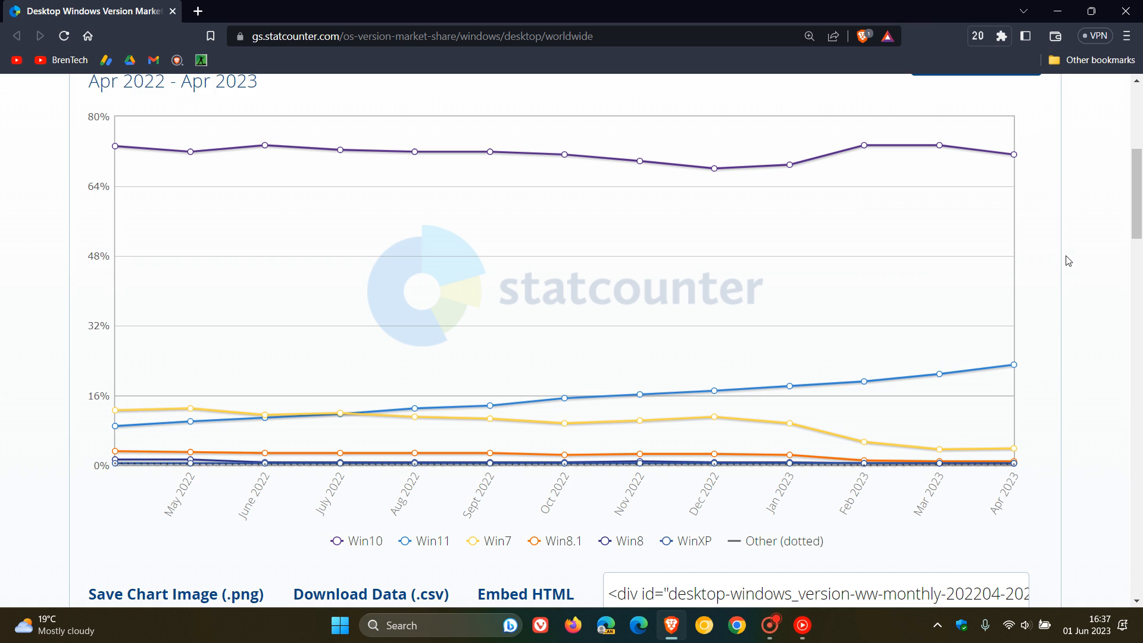
{"action": "mouse_move", "coordinate": [1064, 322]}
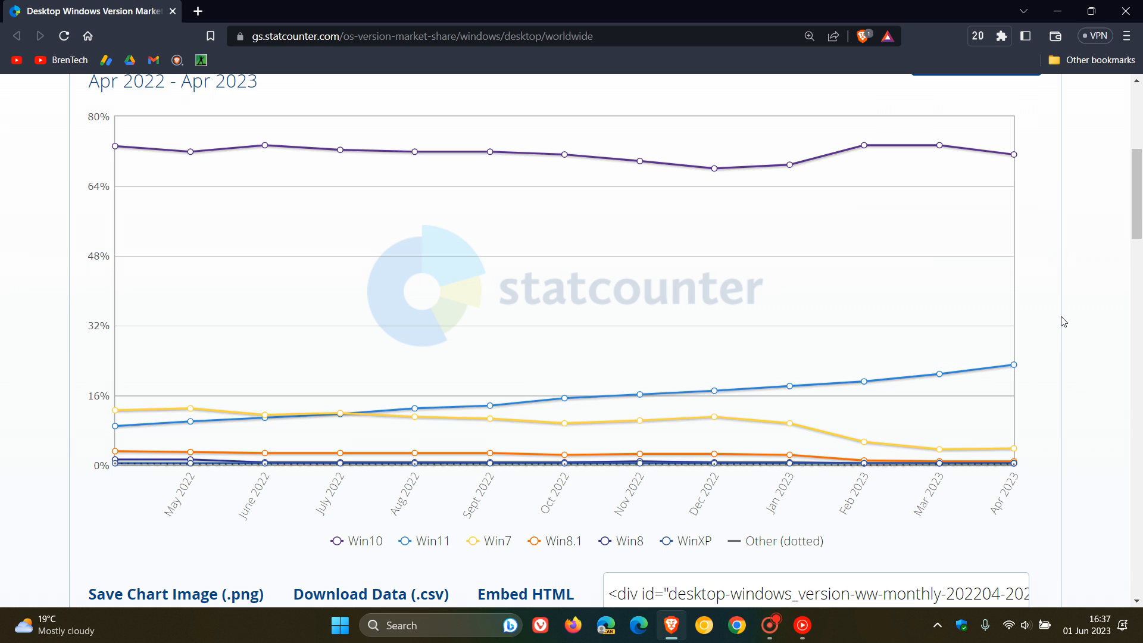
{"action": "mouse_move", "coordinate": [931, 256]}
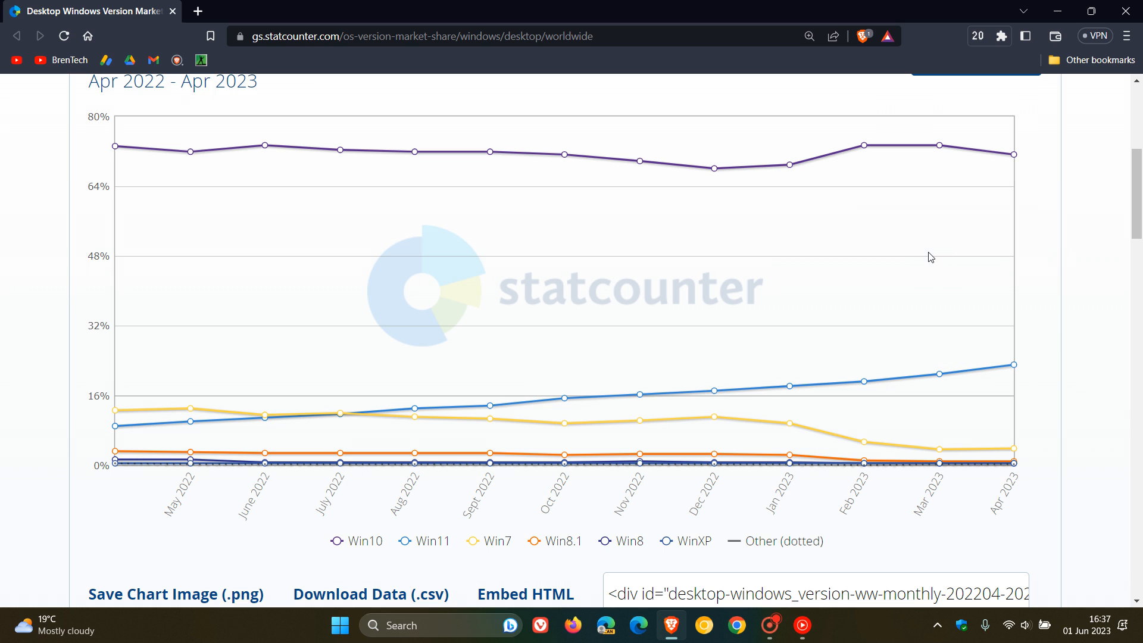
Step: Scroll down to Win7's January 2023 trend point, then back up to the headline shares
{"action": "scroll", "scroll_direction": "down", "scroll_amount": 3}
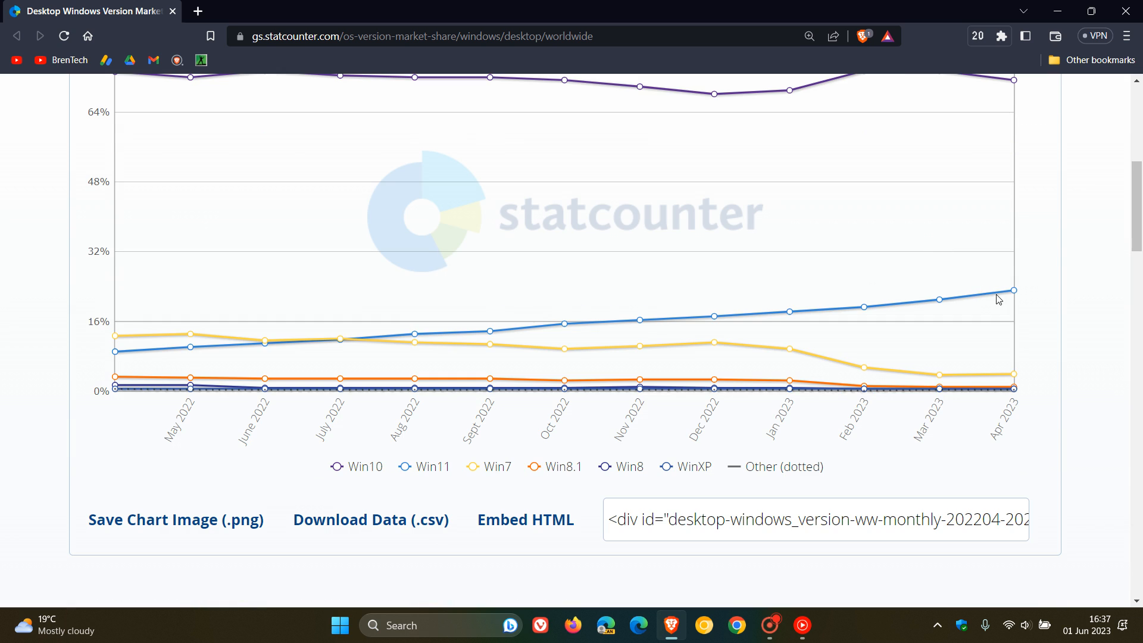
{"action": "mouse_move", "coordinate": [946, 211]}
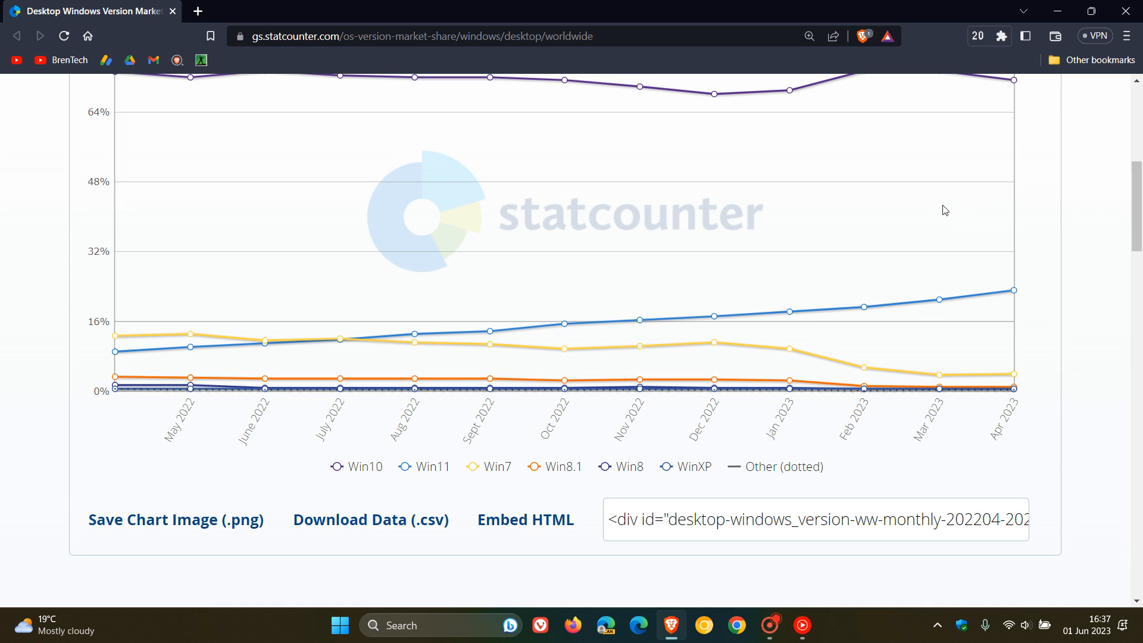
{"action": "mouse_move", "coordinate": [845, 362]}
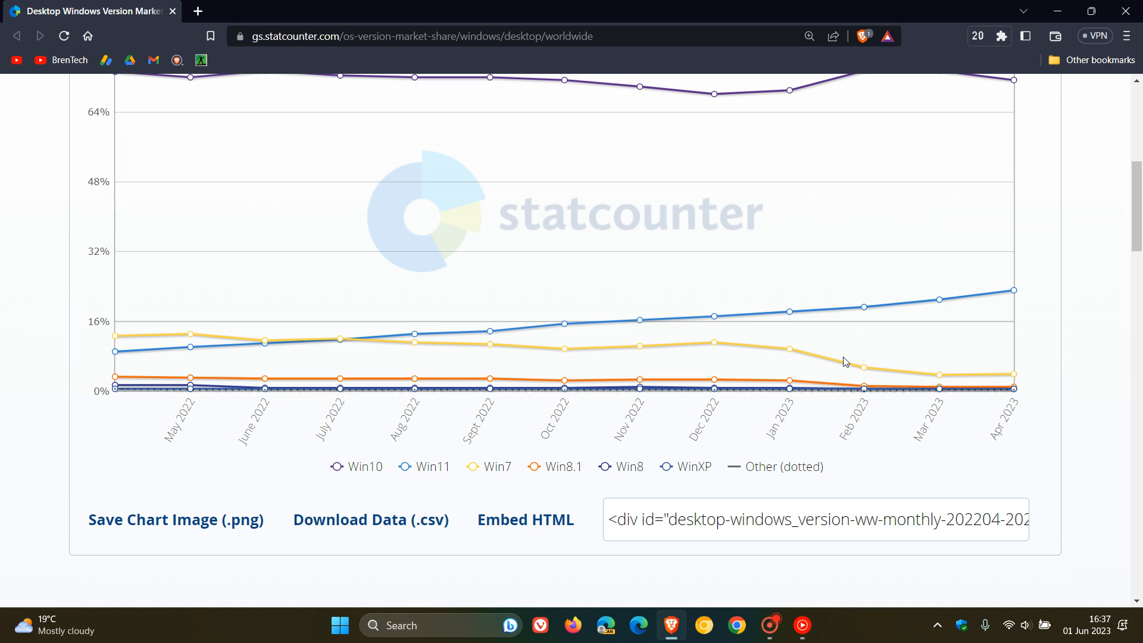
{"action": "mouse_move", "coordinate": [713, 343]}
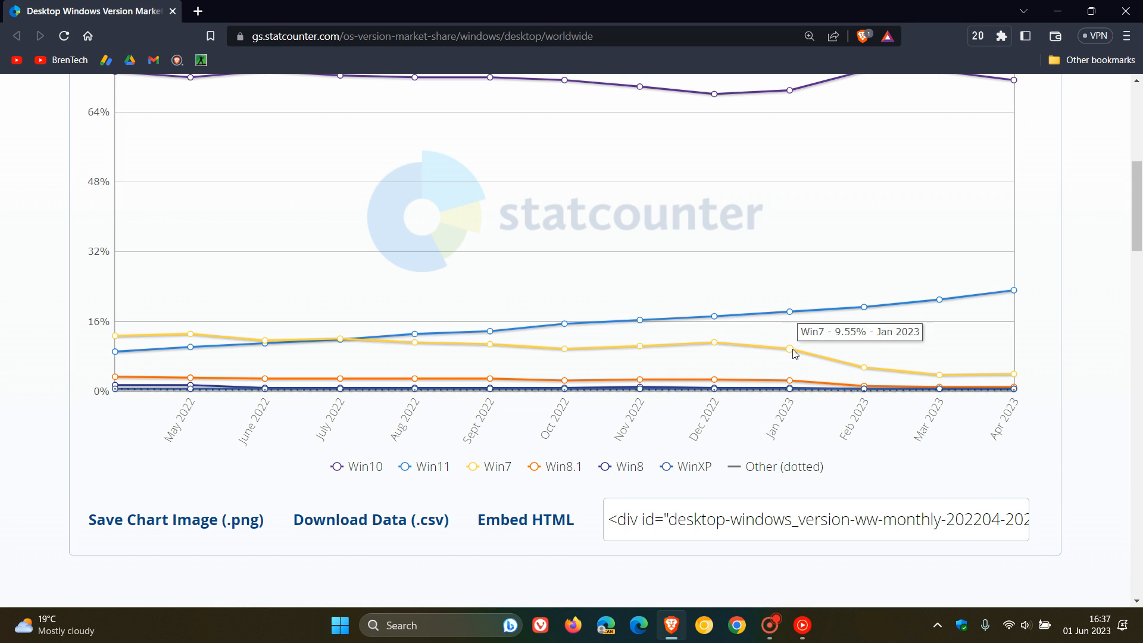
{"action": "mouse_move", "coordinate": [1003, 377]}
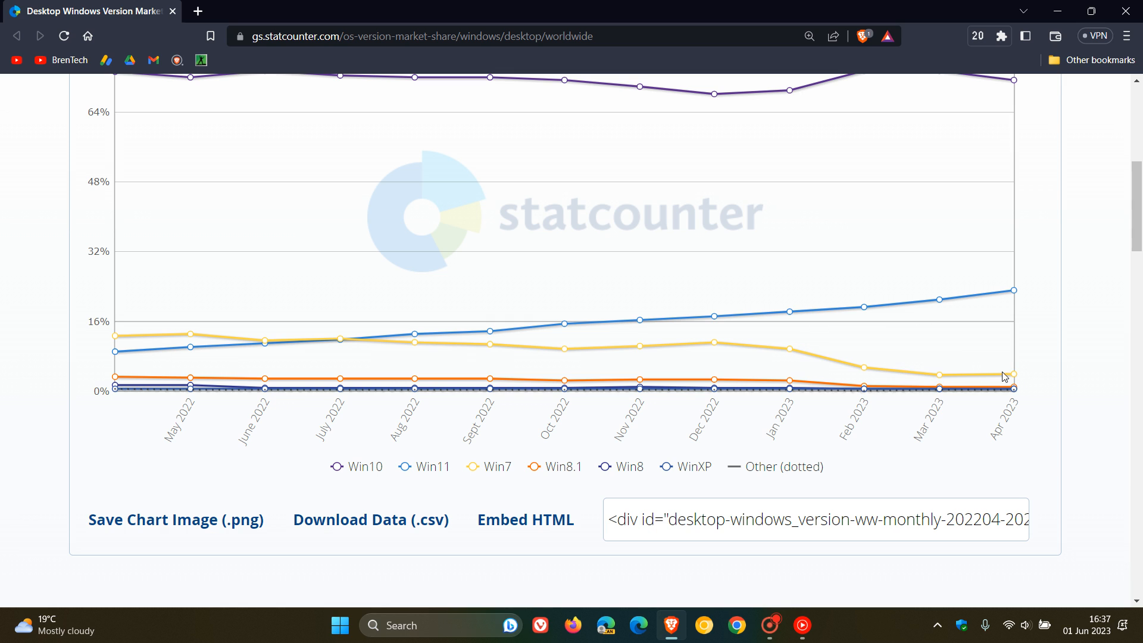
{"action": "mouse_move", "coordinate": [655, 498]}
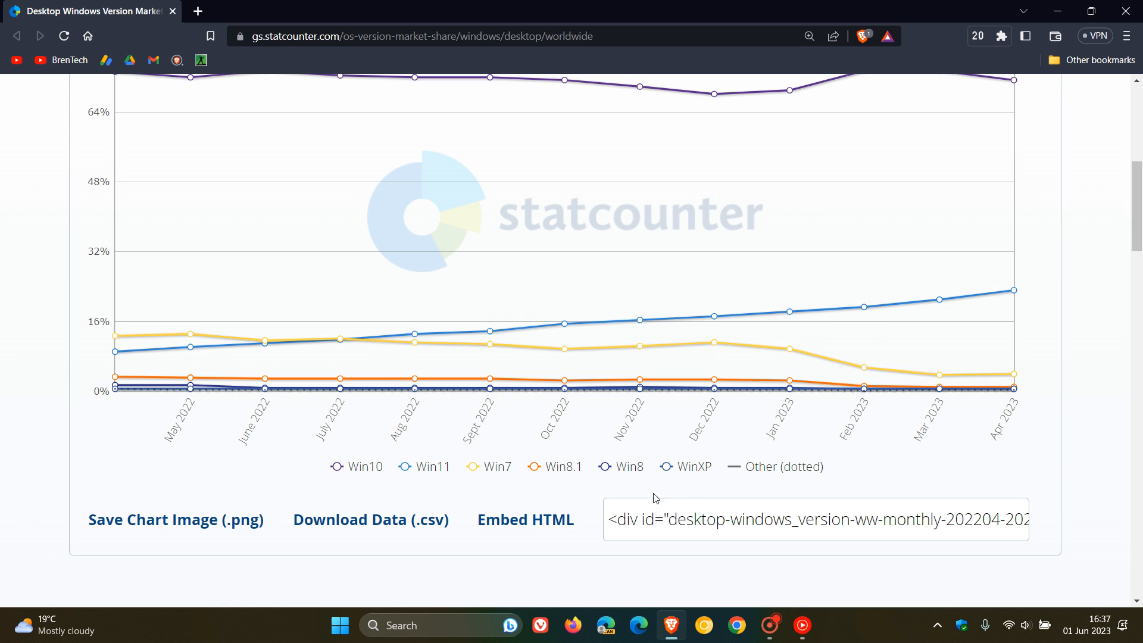
{"action": "mouse_move", "coordinate": [689, 488]}
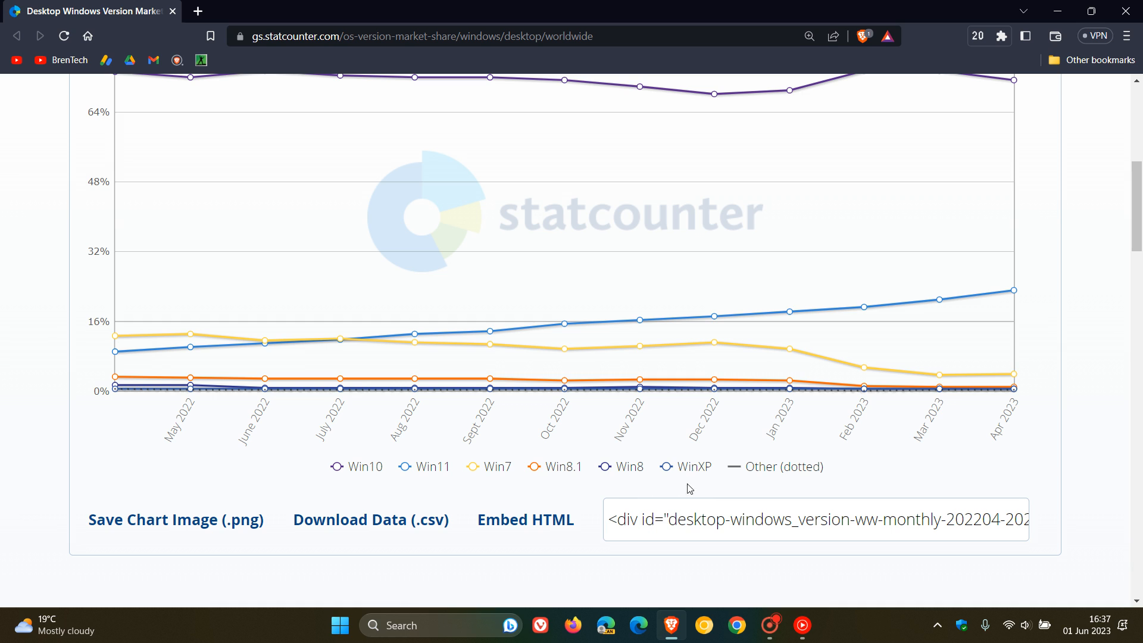
{"action": "mouse_move", "coordinate": [967, 399]}
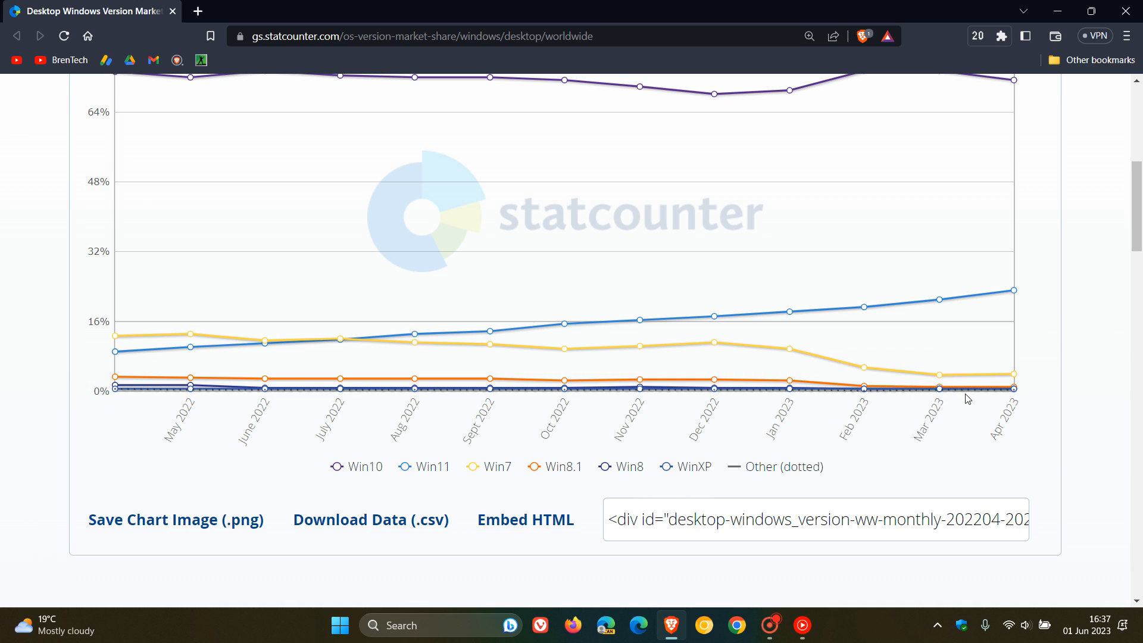
{"action": "mouse_move", "coordinate": [971, 379]}
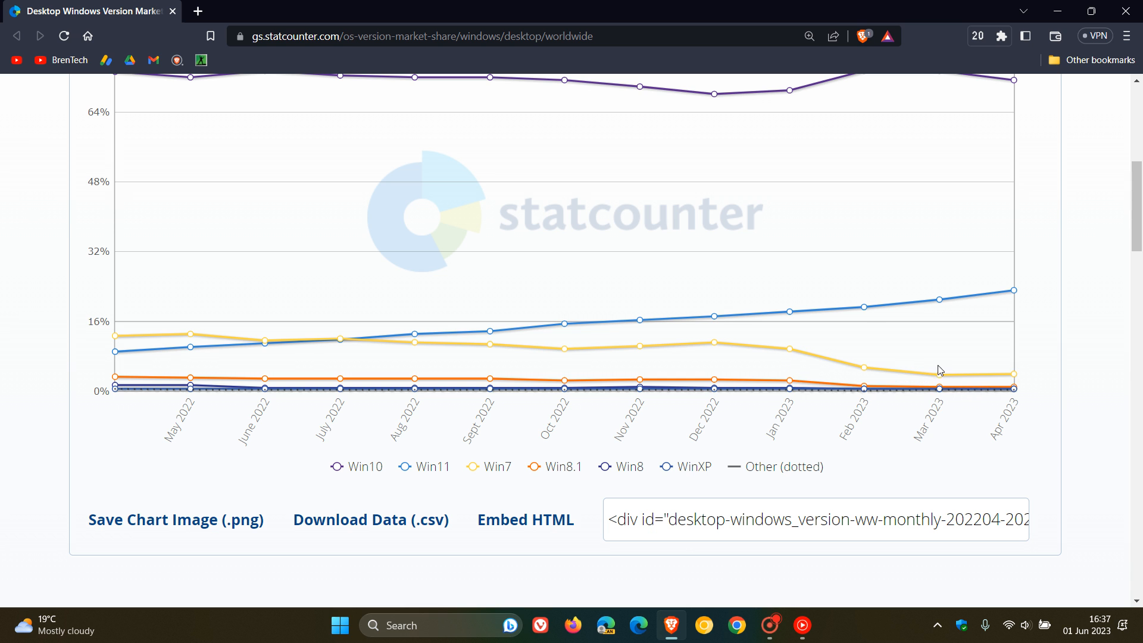
{"action": "scroll", "scroll_direction": "up", "scroll_amount": 3}
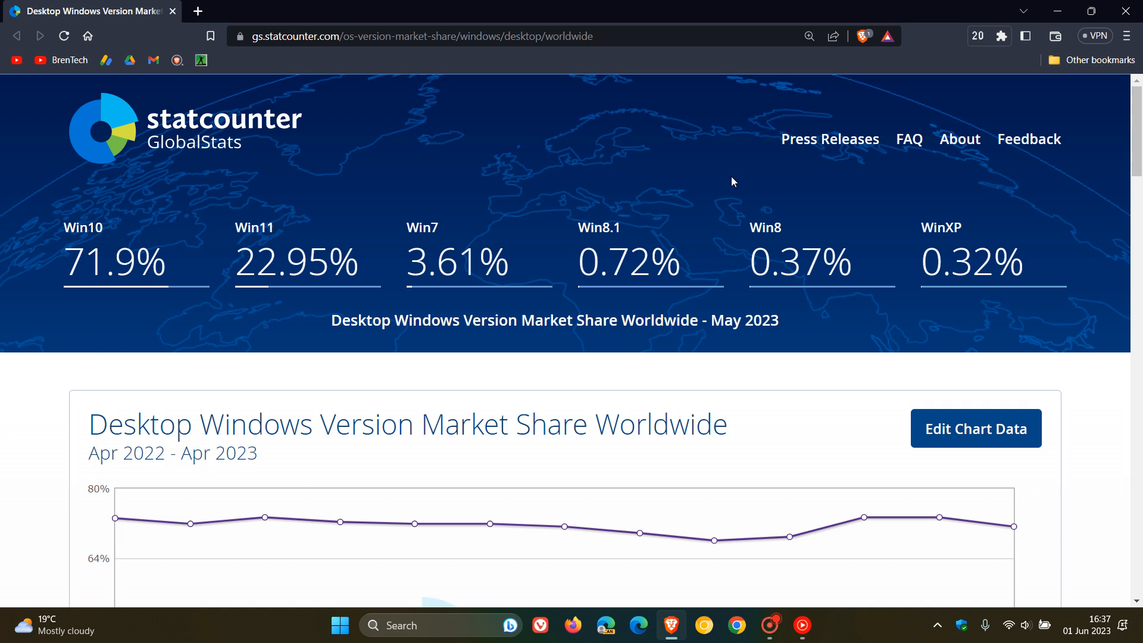
{"action": "mouse_move", "coordinate": [1056, 15]}
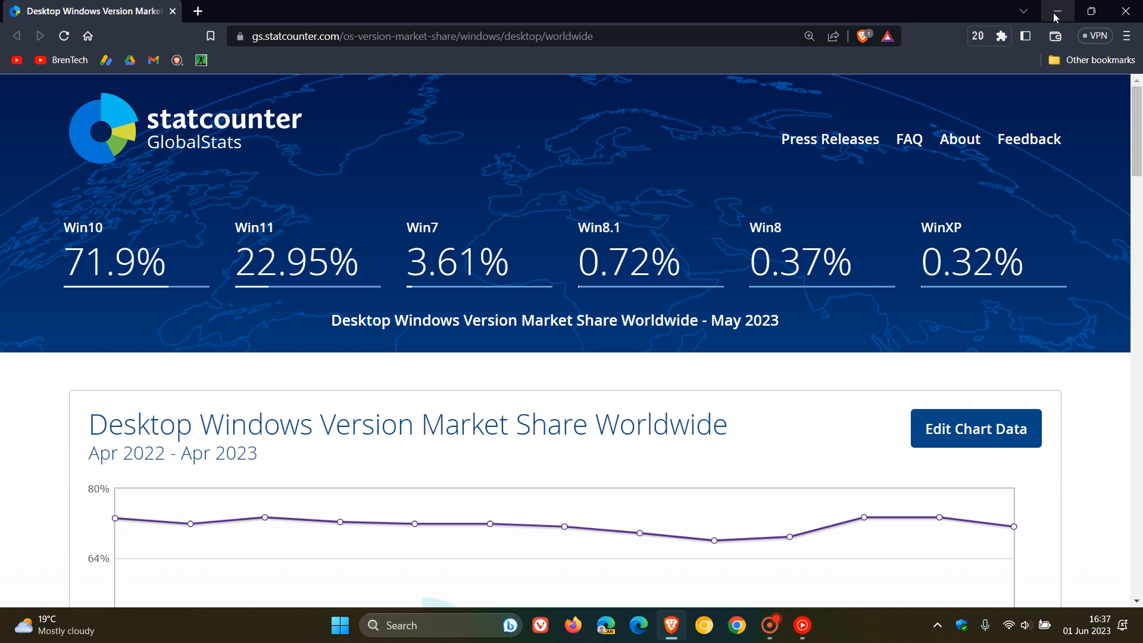
{"action": "mouse_move", "coordinate": [1055, 13]}
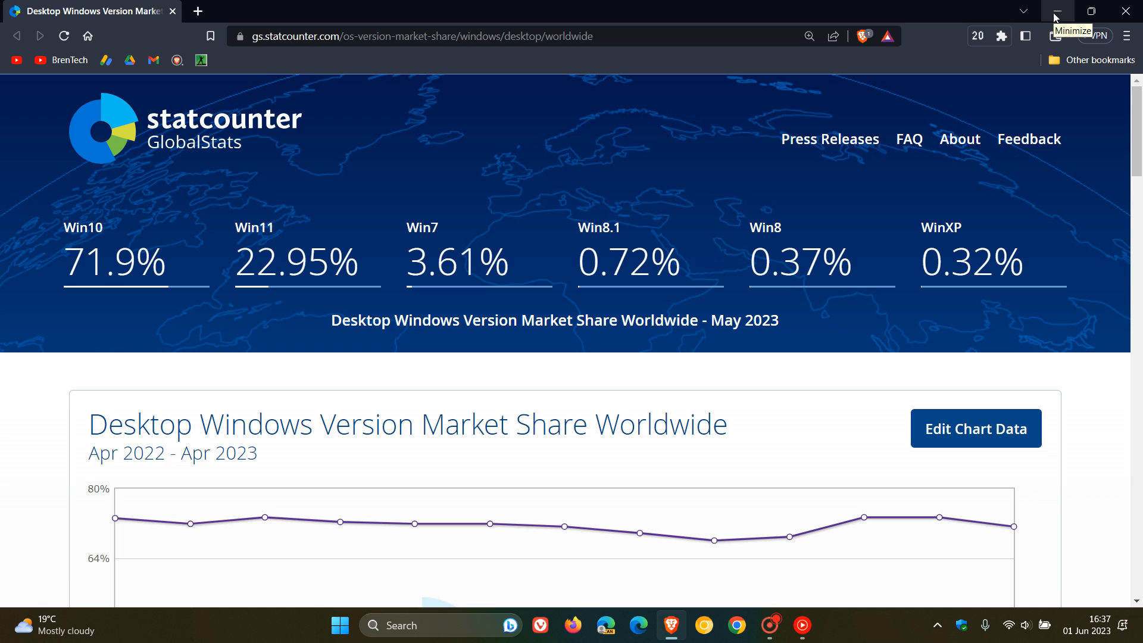
Step: Minimize the StatCounter browser window to reveal the mountain lake desktop wallpaper
{"action": "left_click", "coordinate": [1055, 11]}
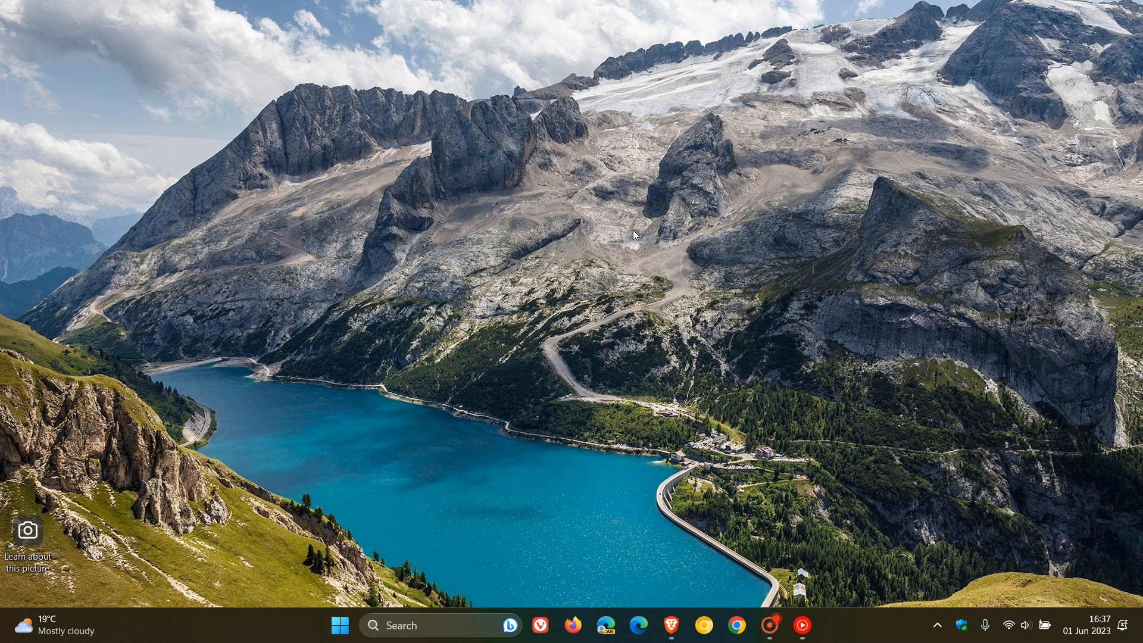
{"action": "mouse_move", "coordinate": [567, 26]}
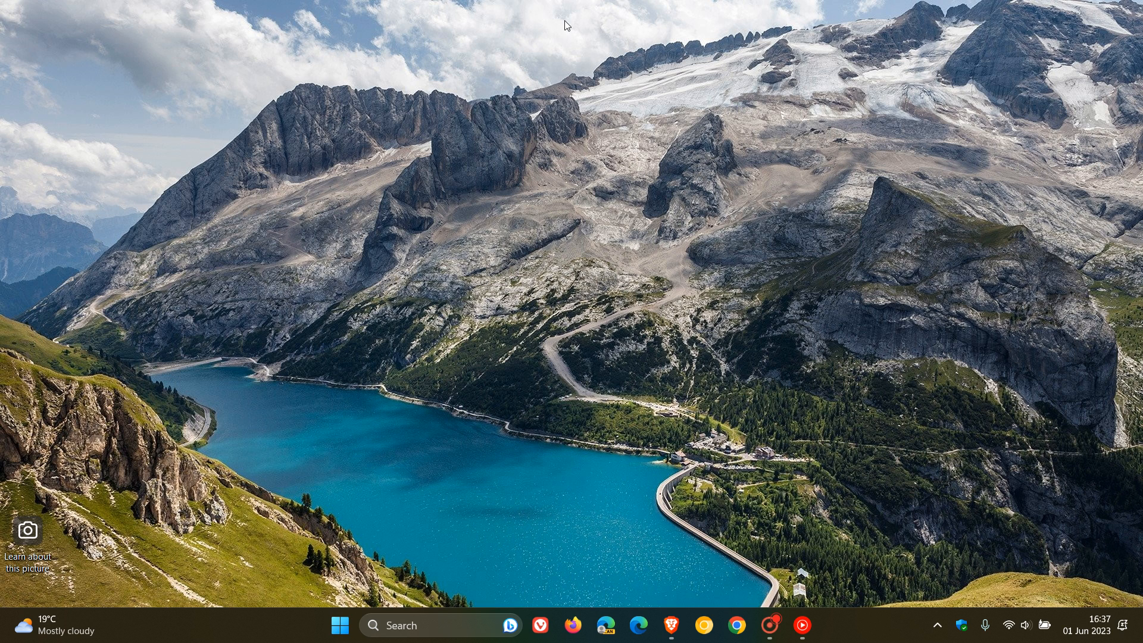
{"action": "mouse_move", "coordinate": [672, 109]}
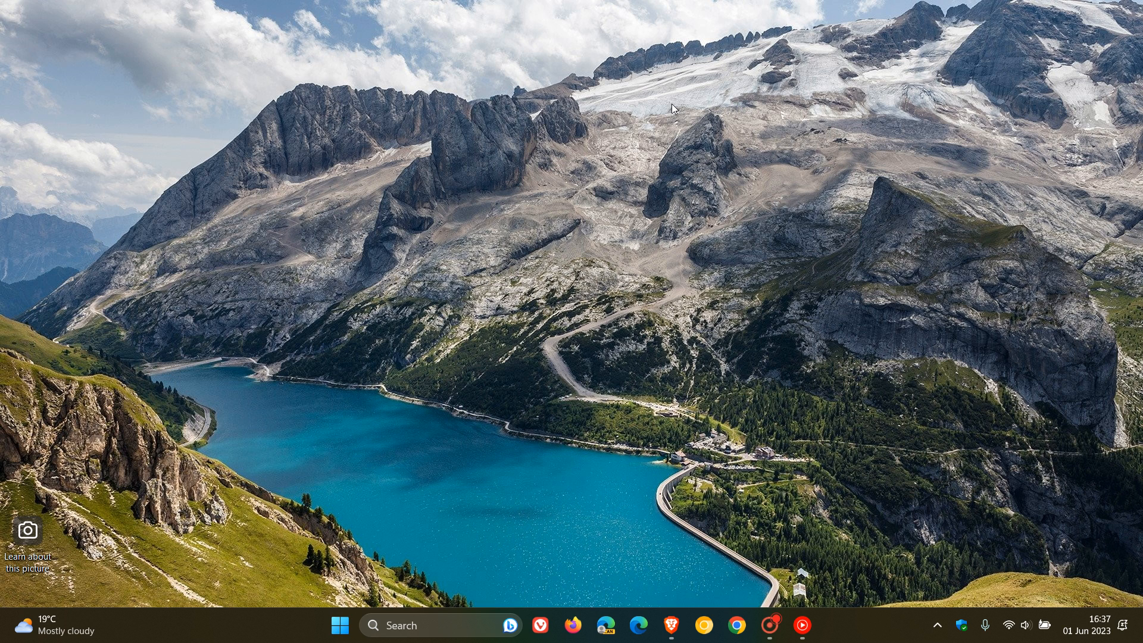